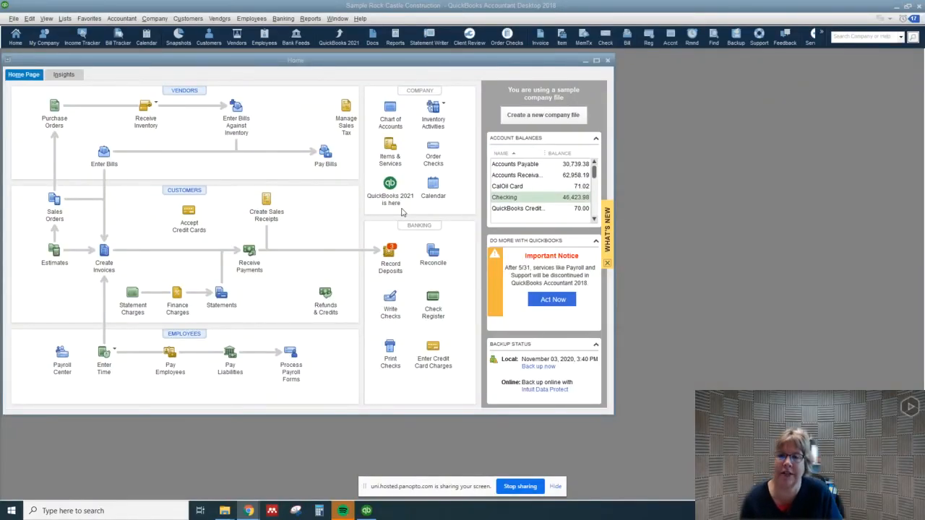
mouse_move(238, 289)
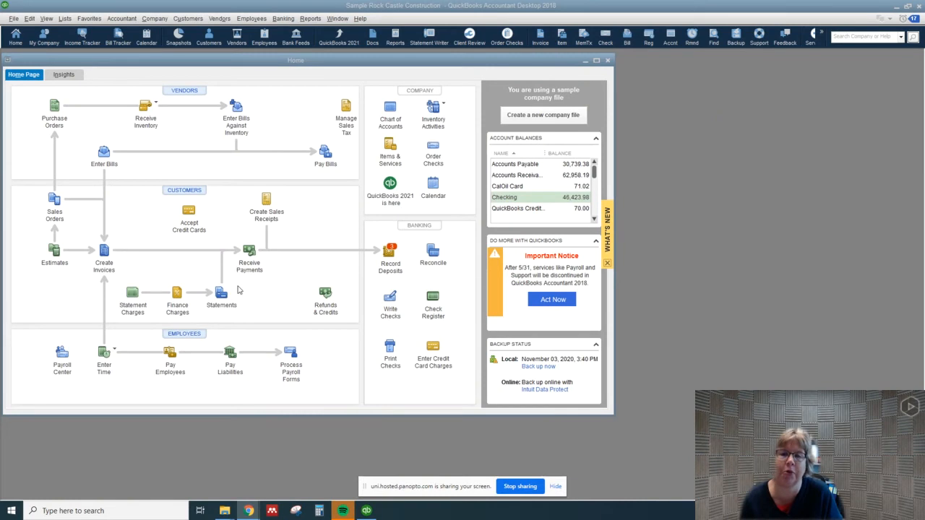
mouse_move(234, 312)
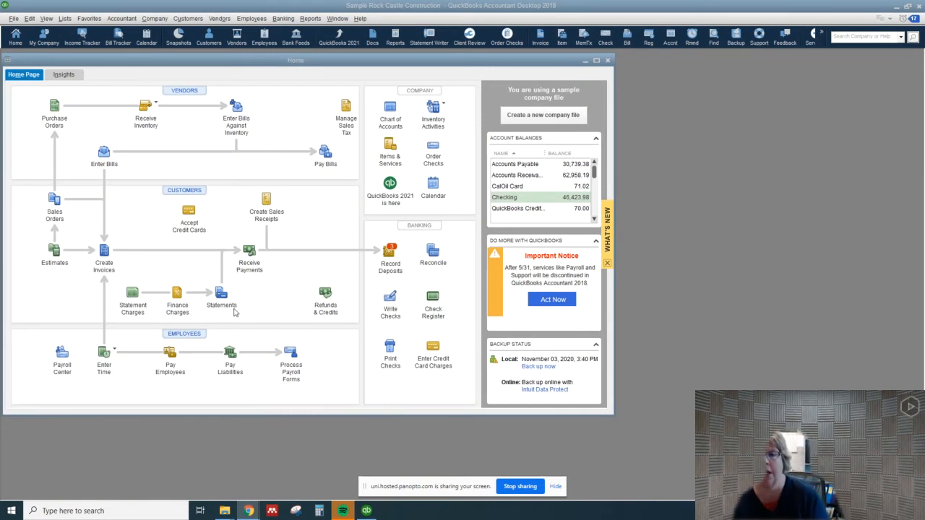
mouse_move(221, 296)
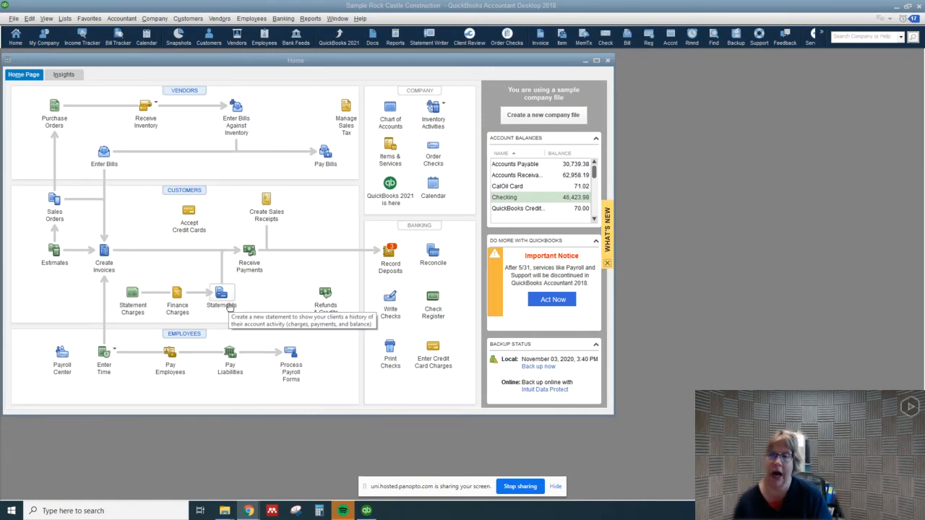
mouse_move(263, 281)
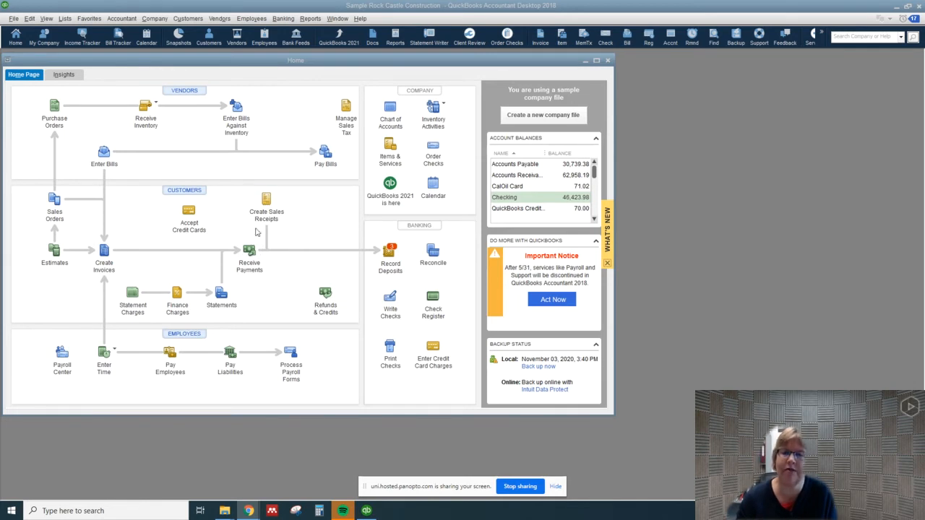
mouse_move(249, 253)
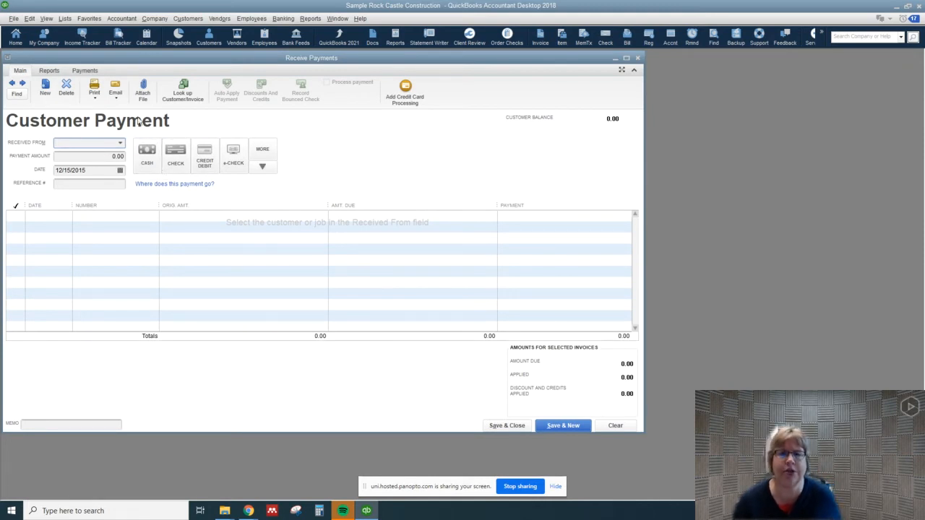
Step: Choose the Workshop customer and enter a 4,735.73 check payment numbered 456
left_click(84, 143)
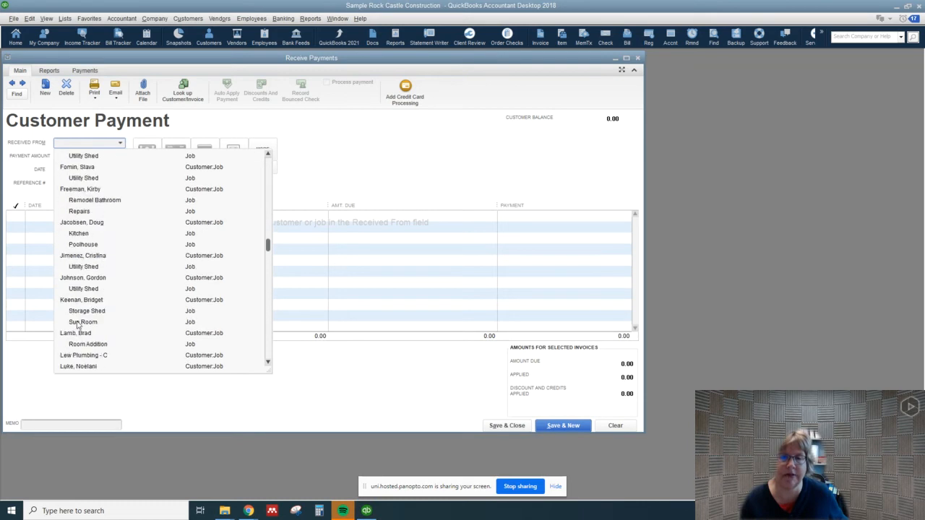
left_click(86, 143)
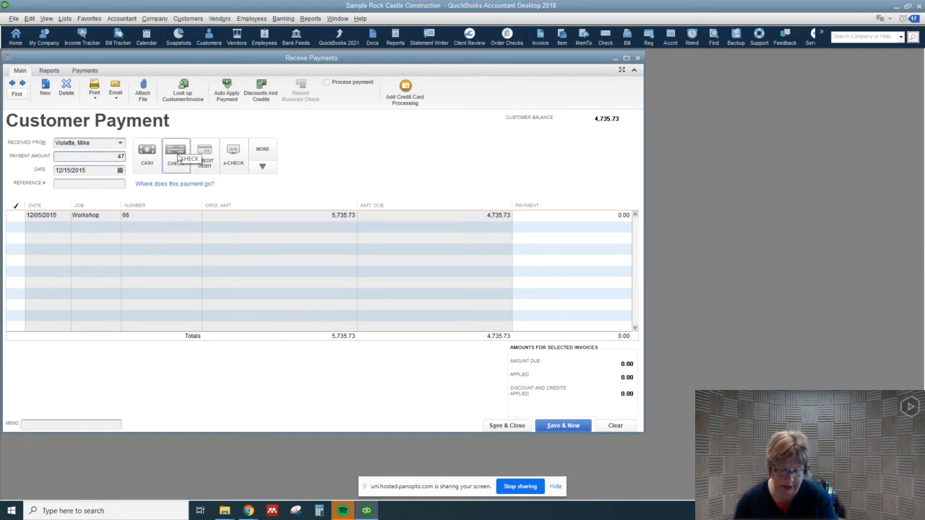
type("4735.73")
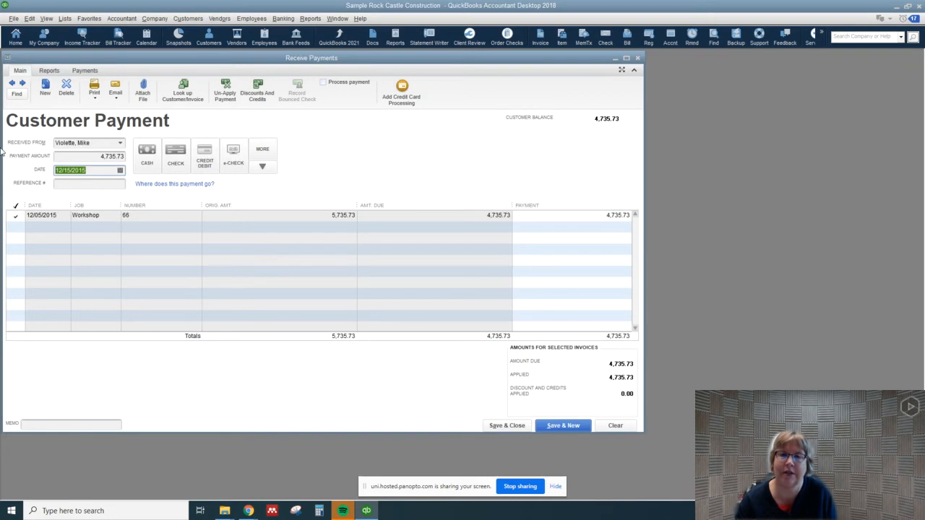
left_click(176, 154)
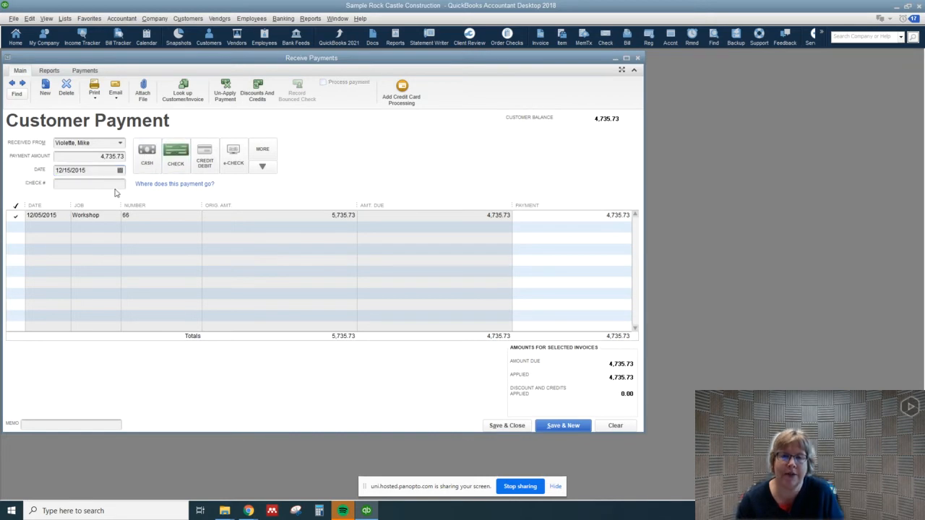
type("4568")
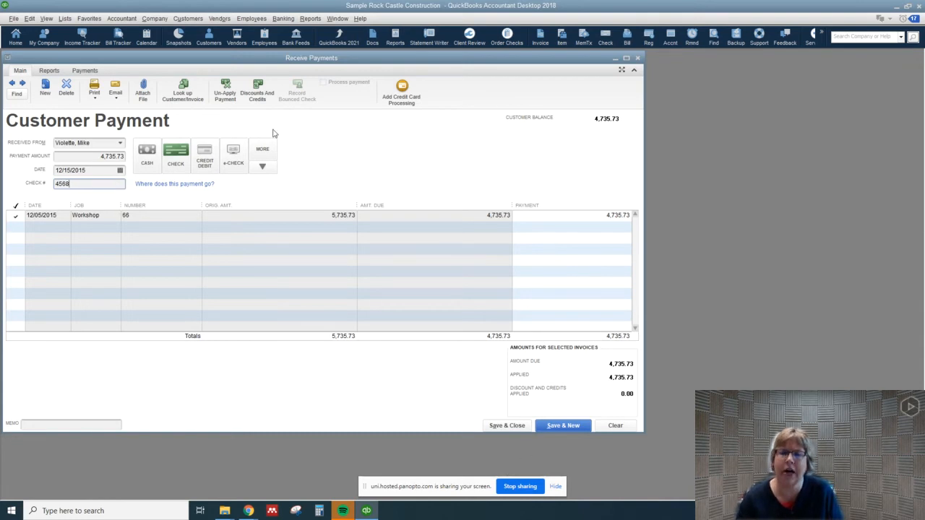
mouse_move(506, 424)
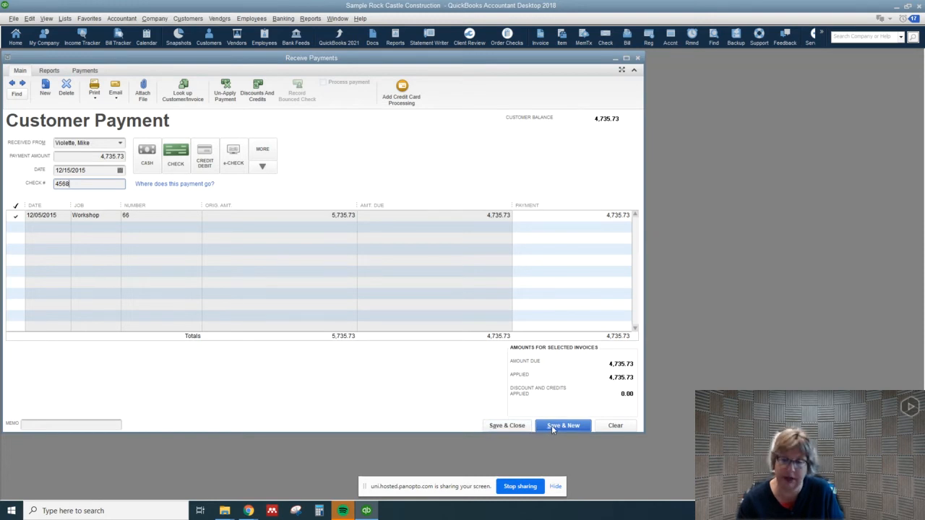
Step: Save the payment, then enter Ecker Designs:Office Repairs' 1,000.00 check 7951
left_click(563, 425)
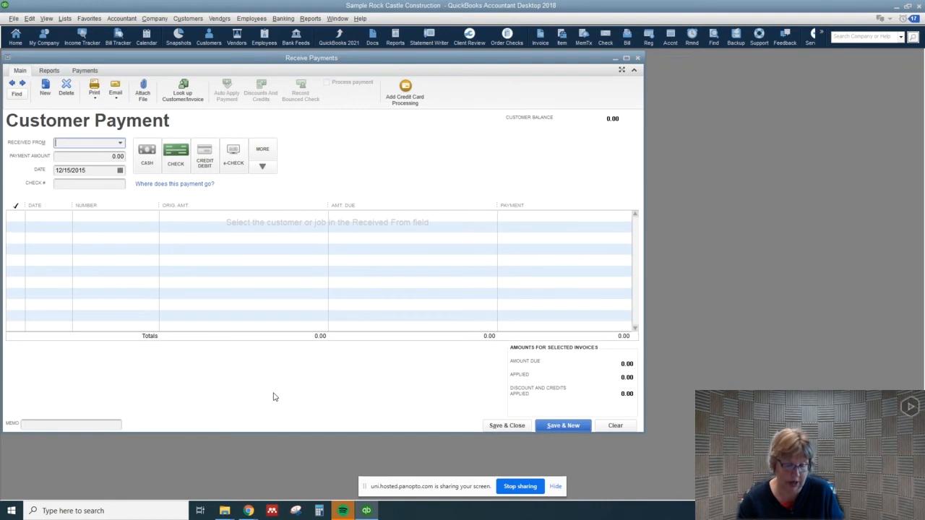
mouse_move(138, 327)
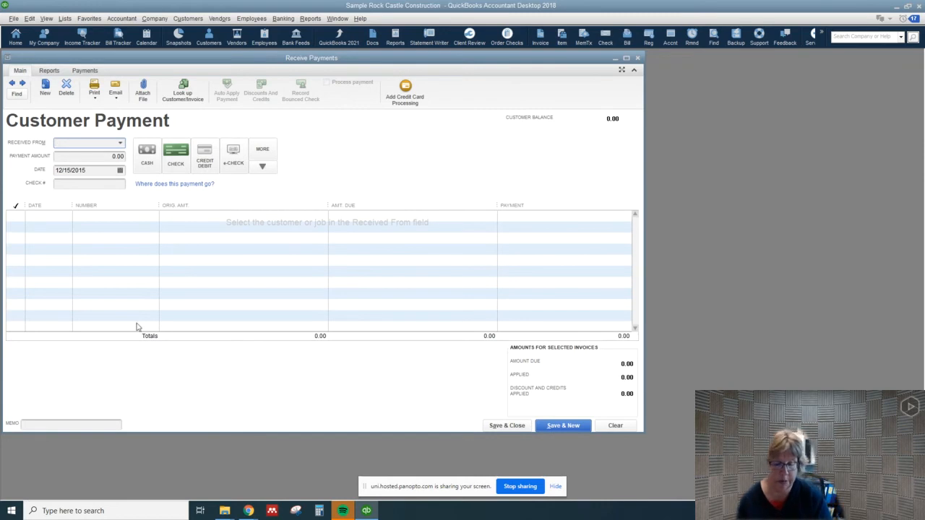
mouse_move(108, 249)
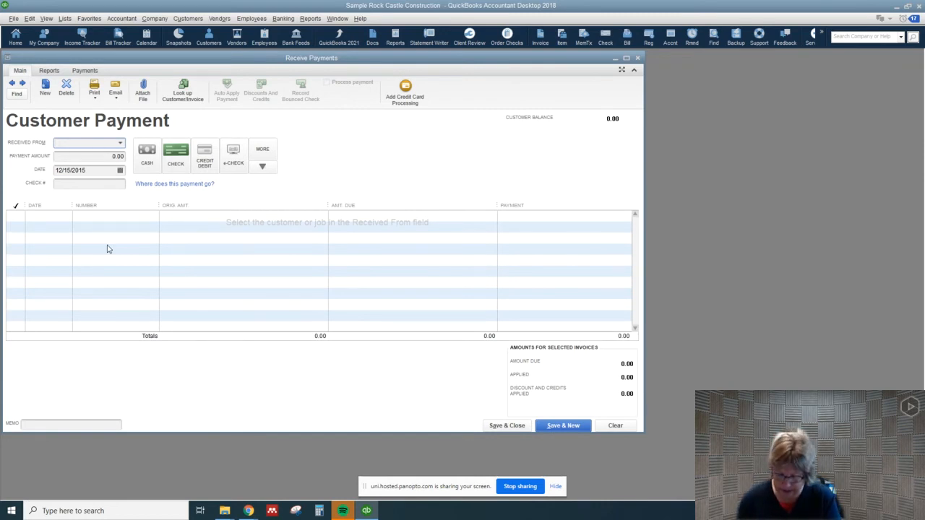
left_click(86, 143)
type("Ec")
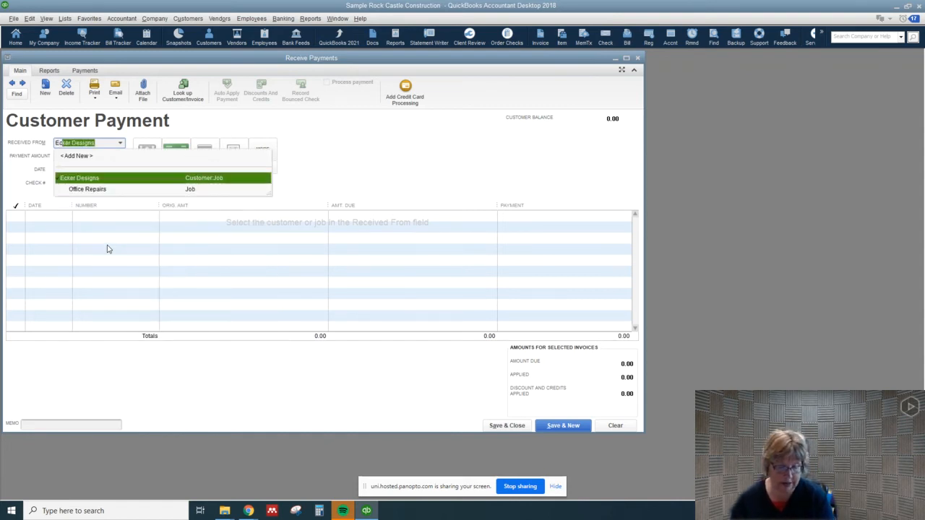
mouse_move(85, 187)
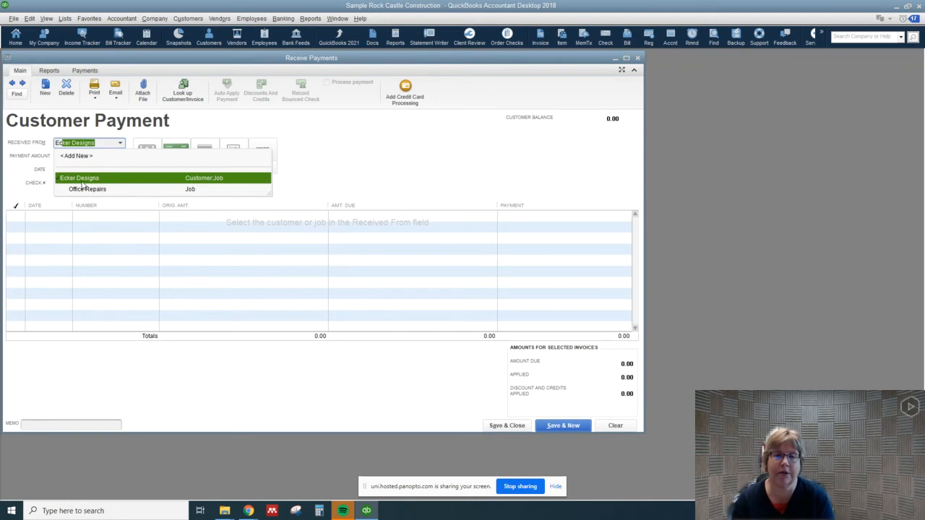
left_click(87, 188)
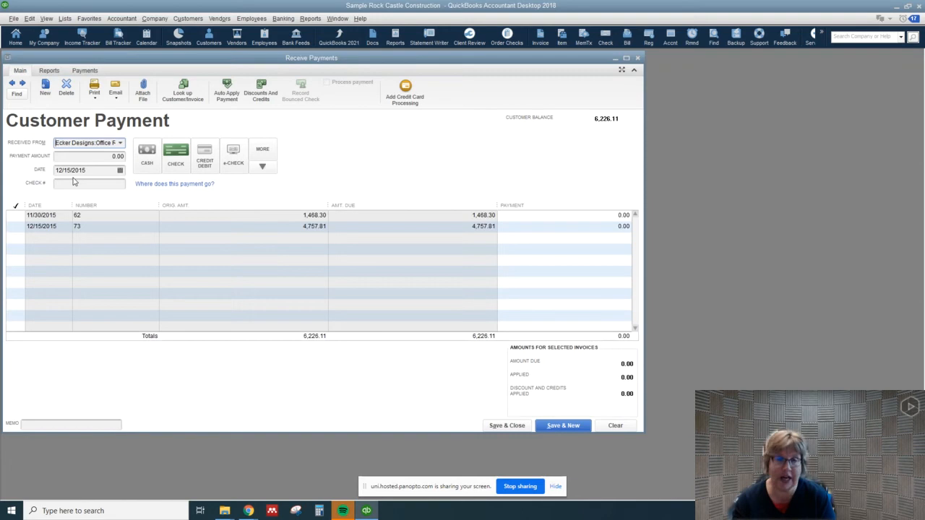
type("7")
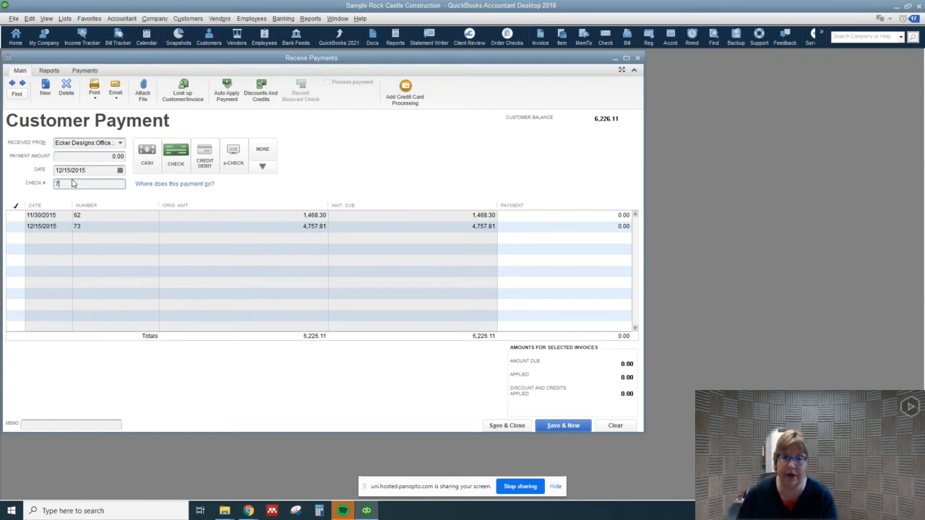
type("951")
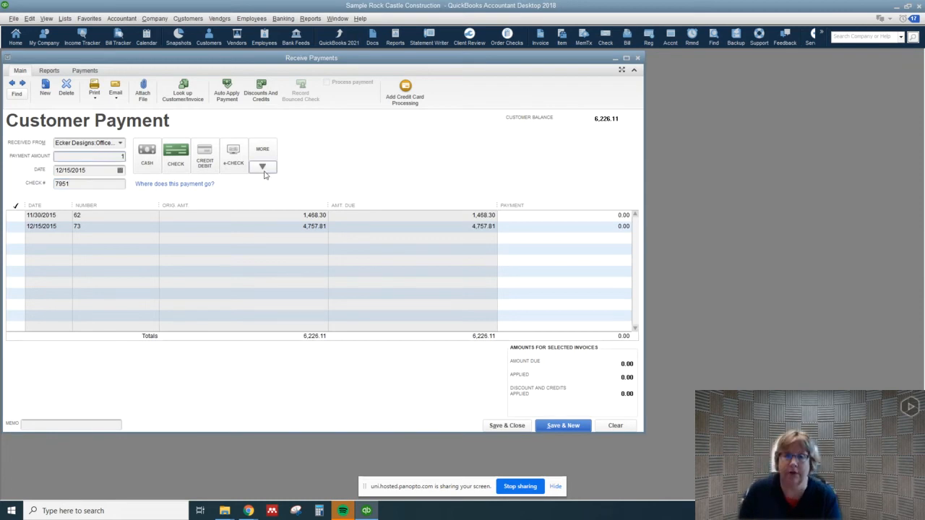
type("1000")
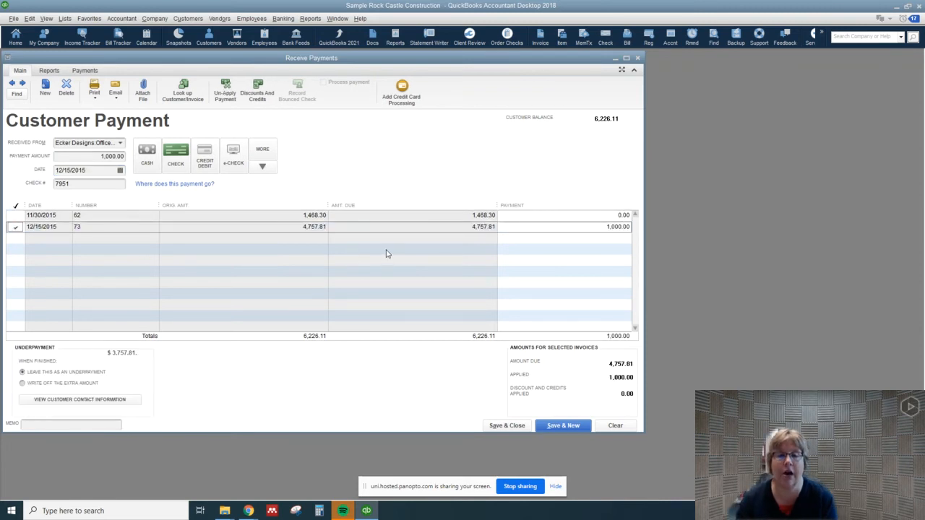
mouse_move(273, 285)
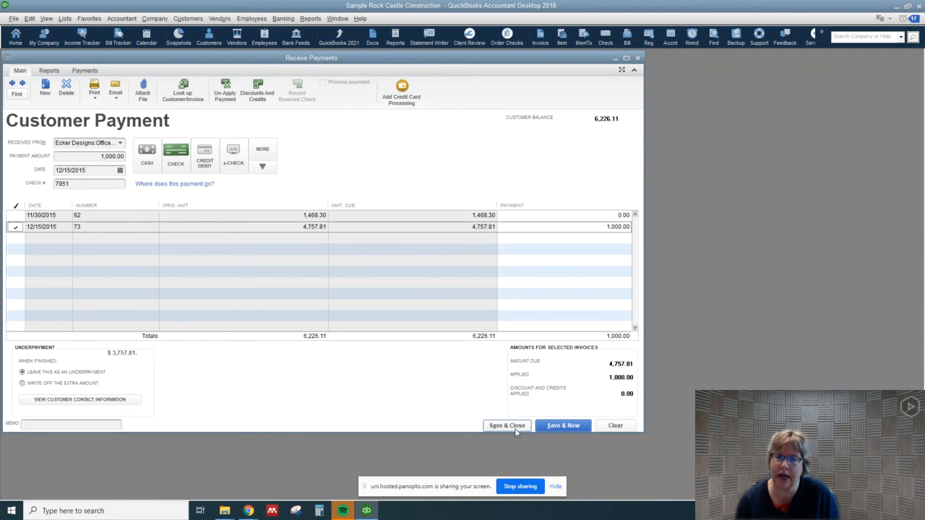
mouse_move(588, 387)
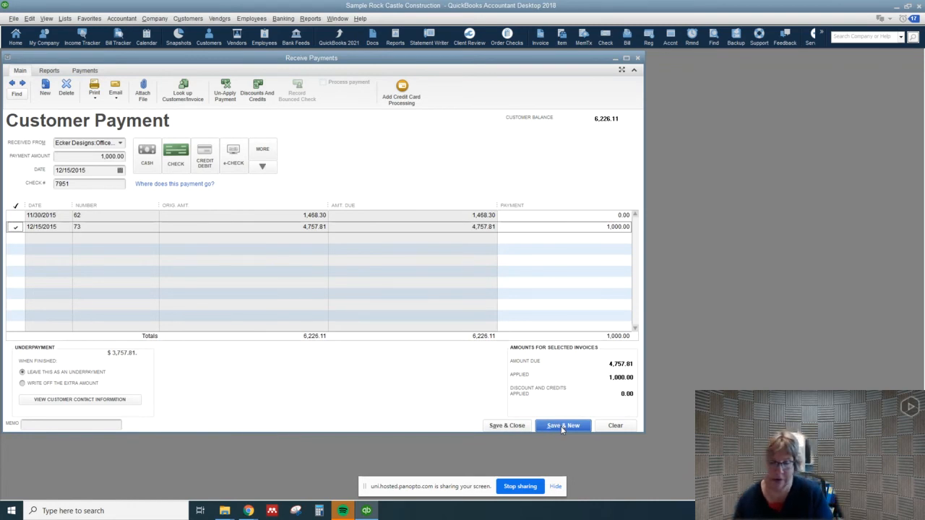
left_click(564, 425)
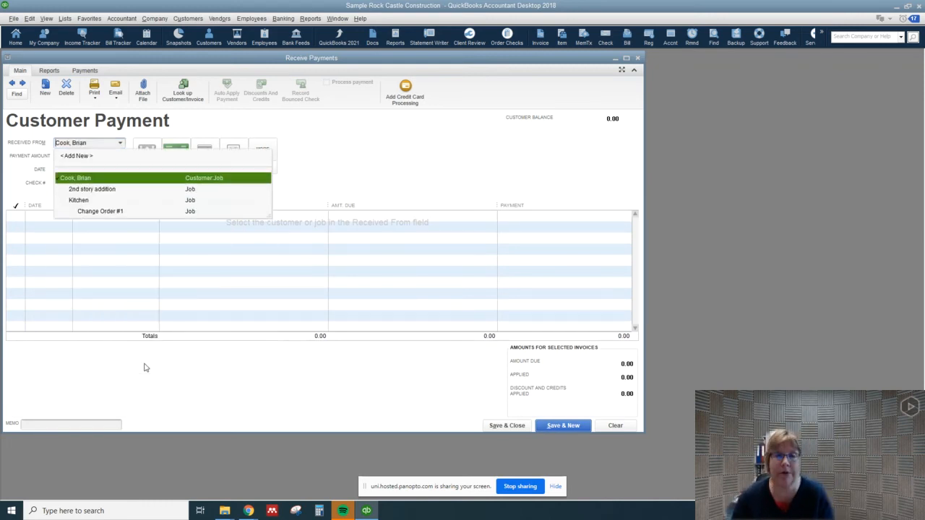
left_click(75, 177)
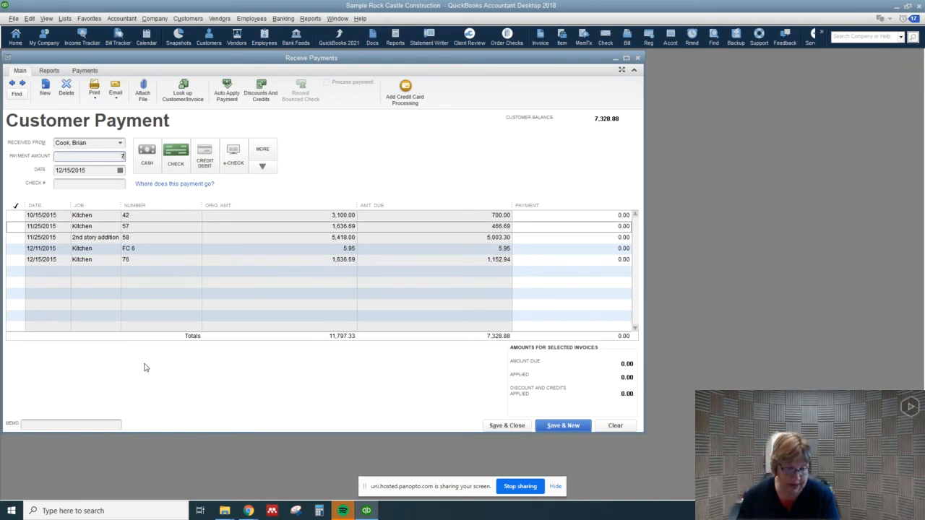
type("7328.88")
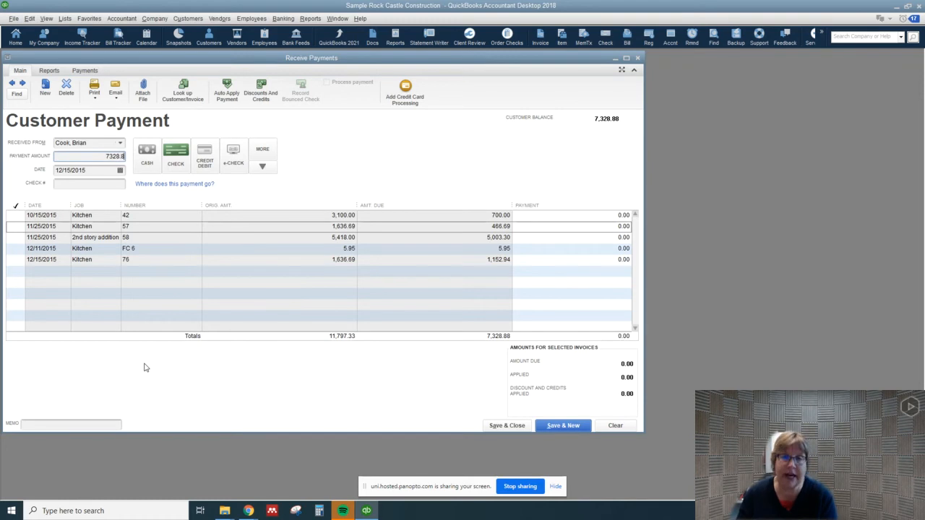
left_click(225, 89)
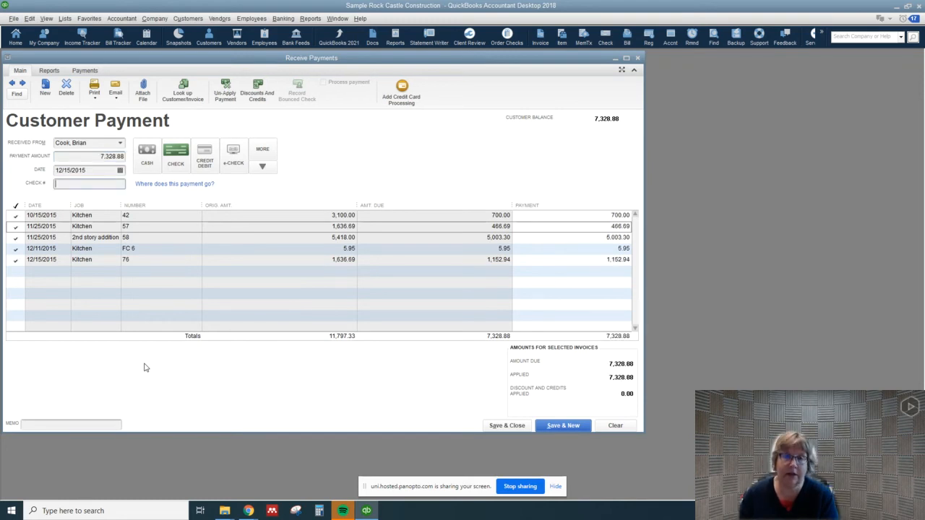
type("4562")
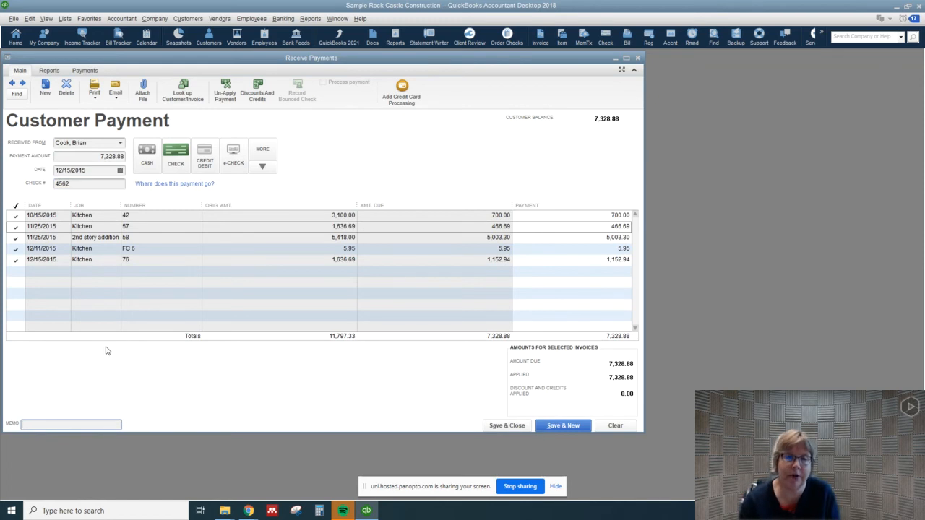
mouse_move(143, 228)
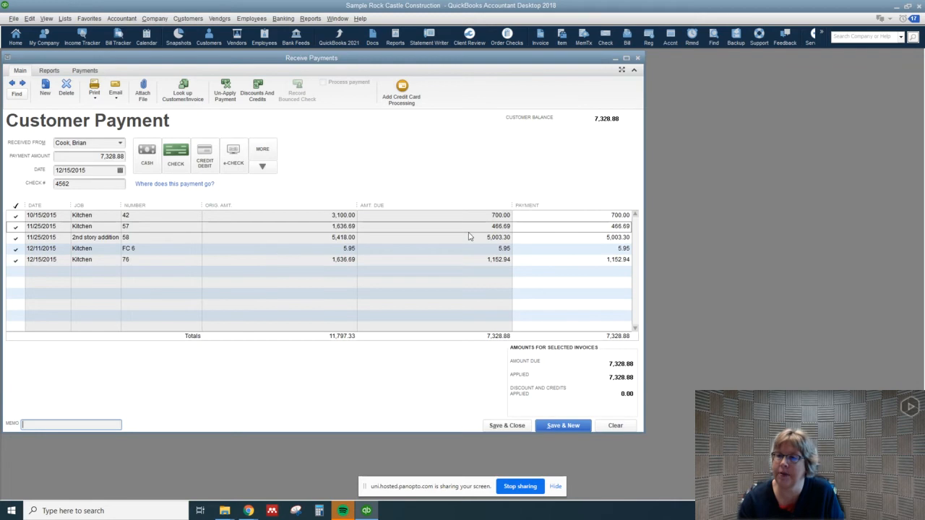
left_click(16, 273)
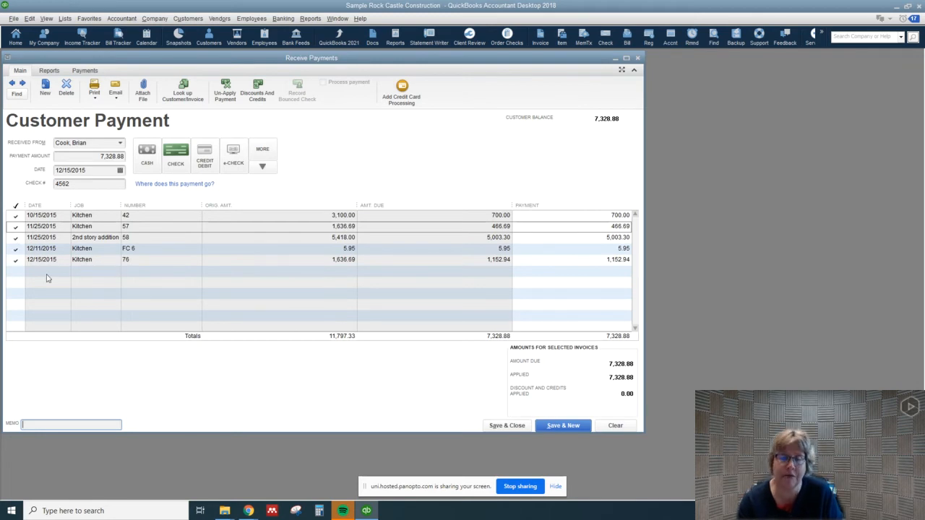
mouse_move(387, 283)
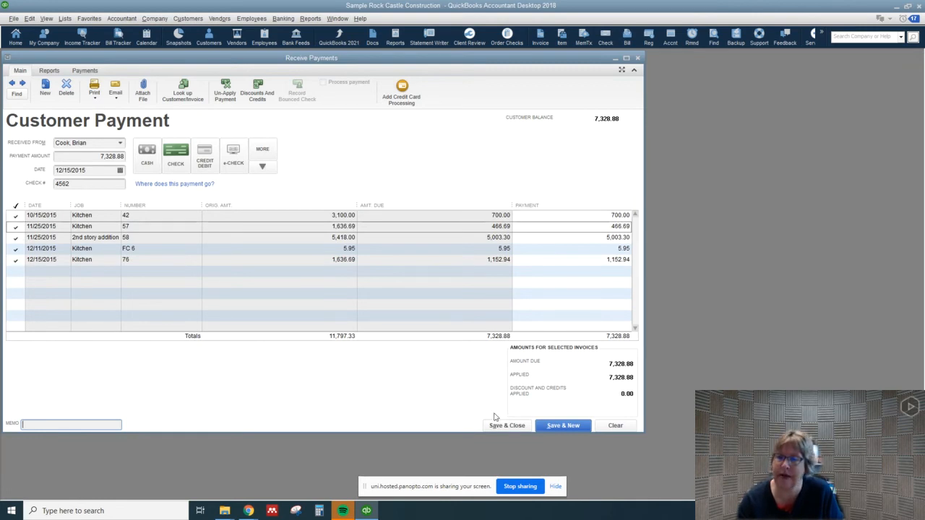
mouse_move(563, 425)
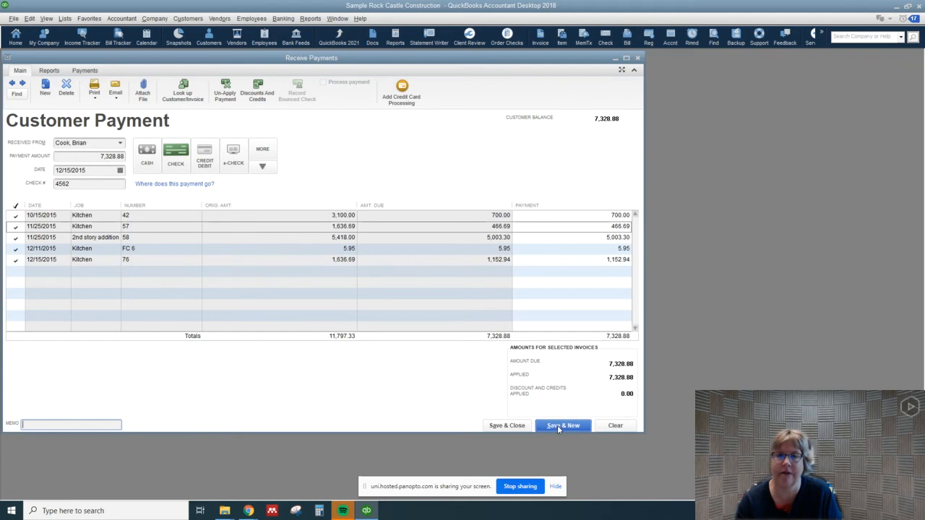
Step: Save the payment and enter the Utility Shed customer's 1,598.00 check 1234
left_click(563, 425)
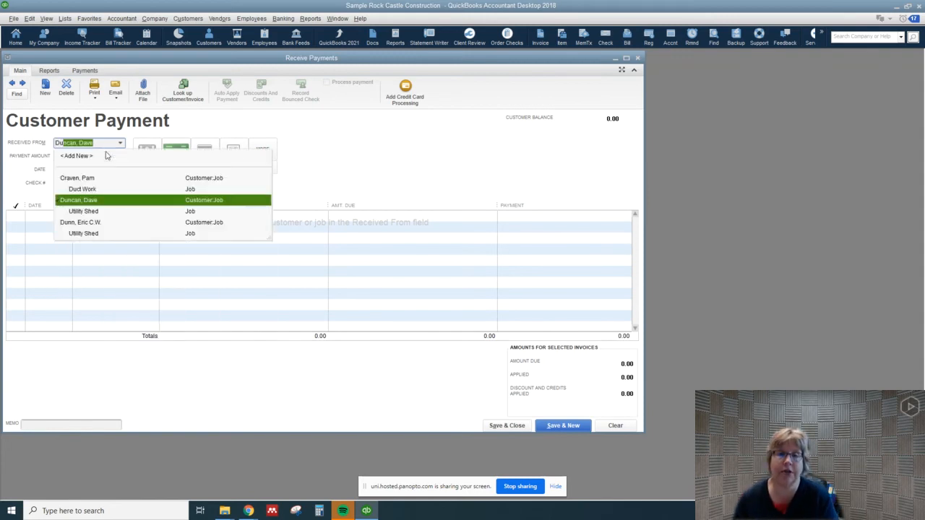
left_click(78, 200)
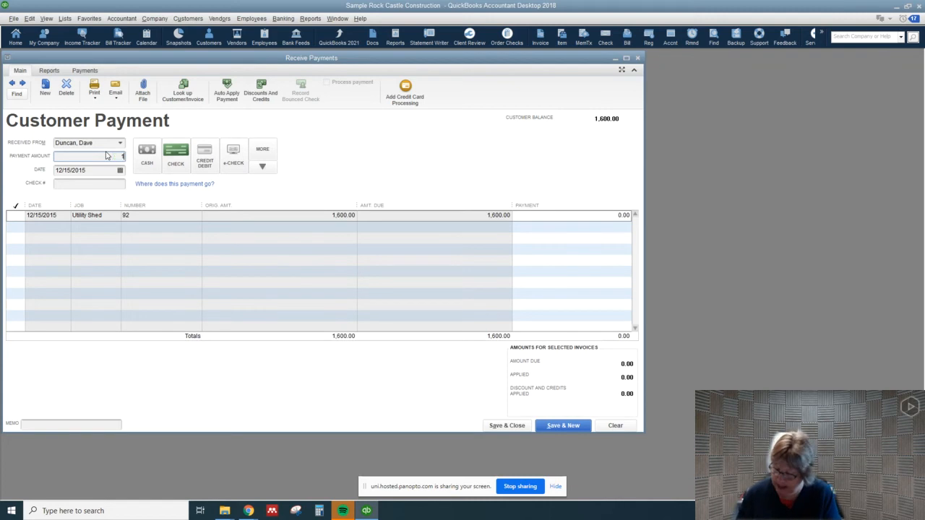
type("158")
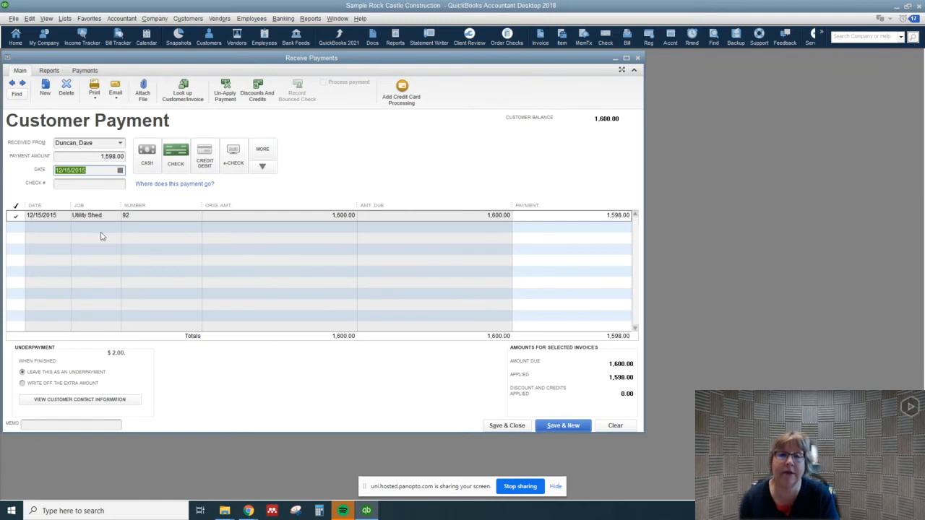
left_click(86, 182)
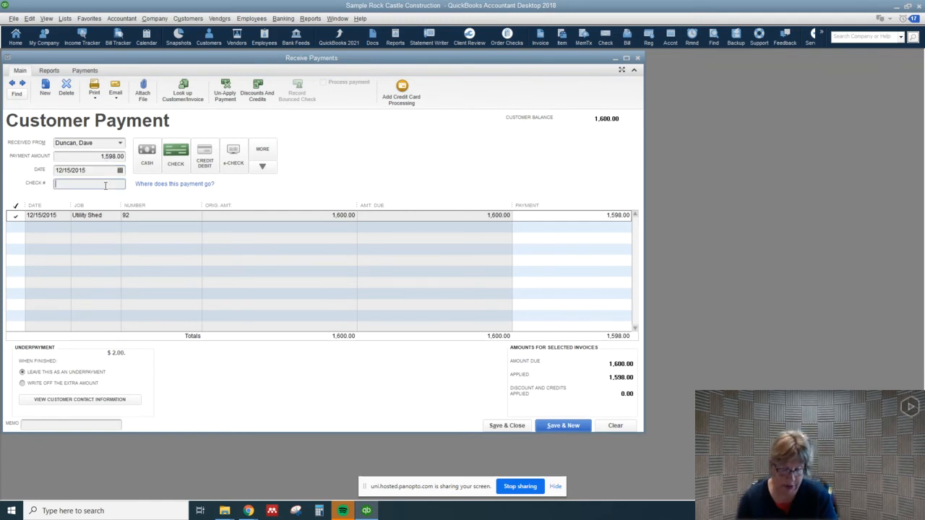
type("1234")
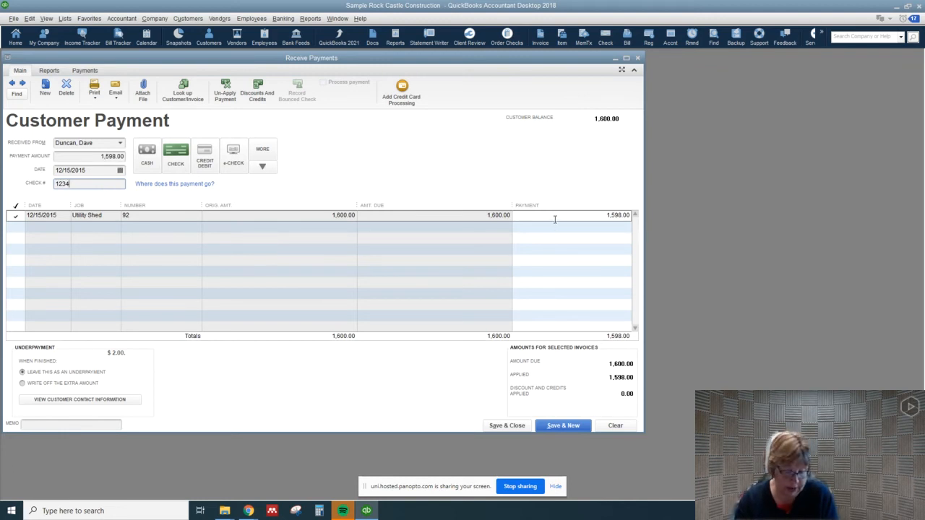
mouse_move(257, 88)
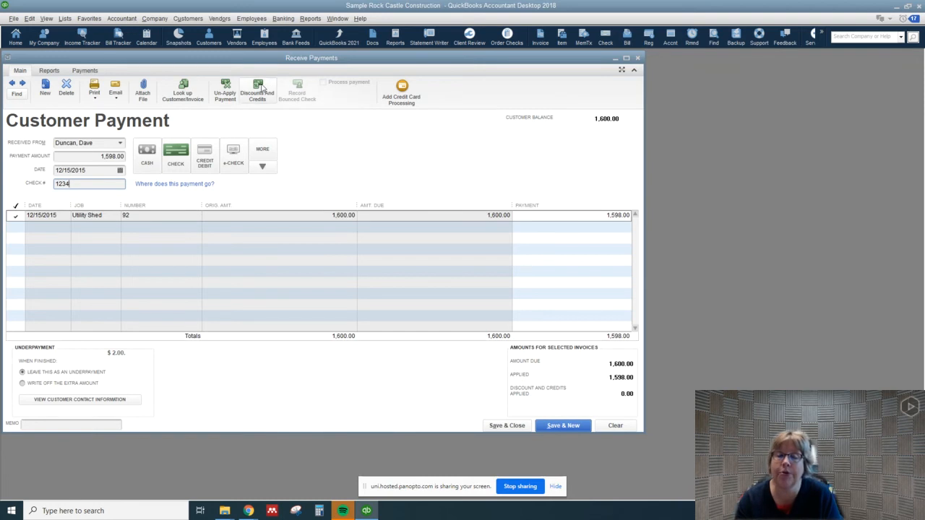
left_click(257, 89)
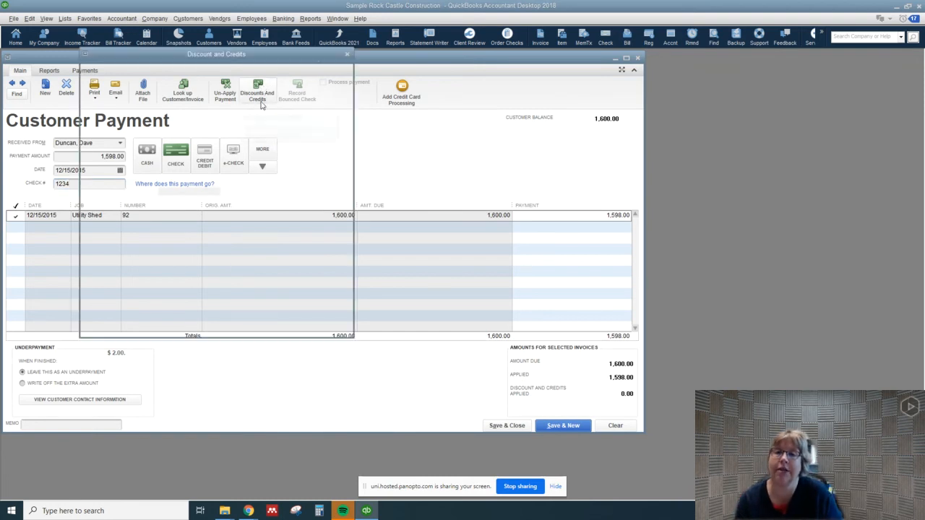
Step: Apply a 32.00 discount booked to Construction:Discounts given and confirm it
left_click(258, 90)
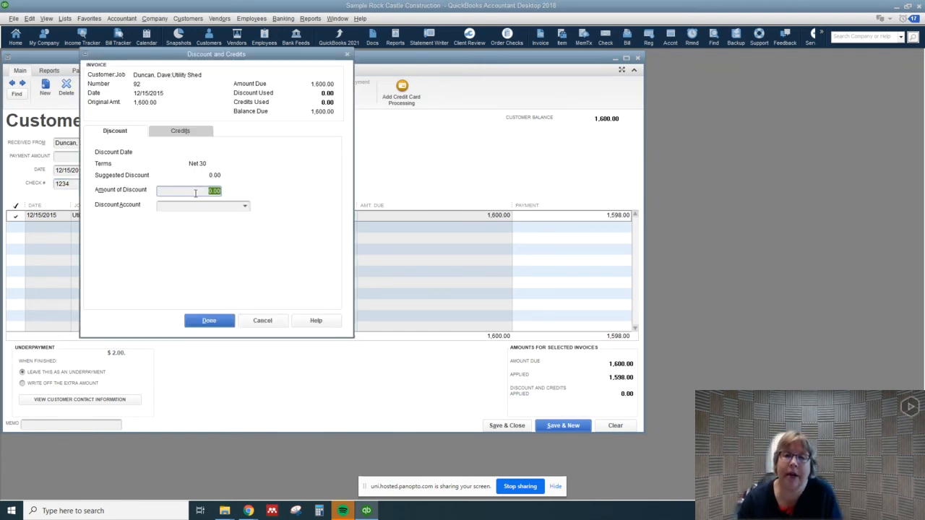
type("32")
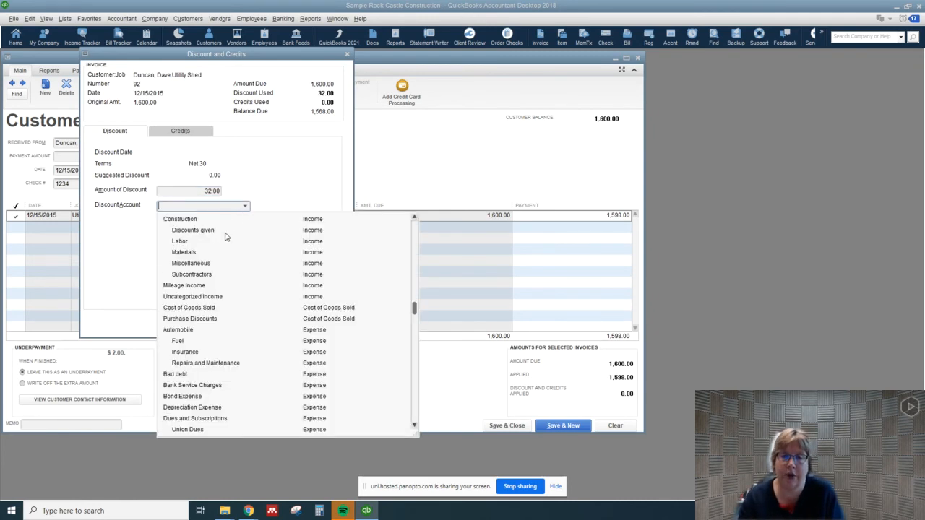
left_click(193, 230)
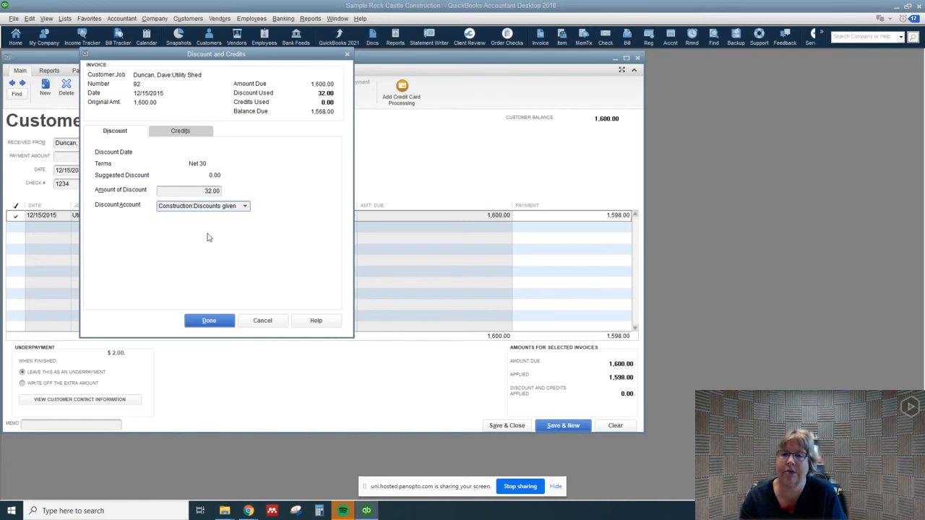
mouse_move(208, 296)
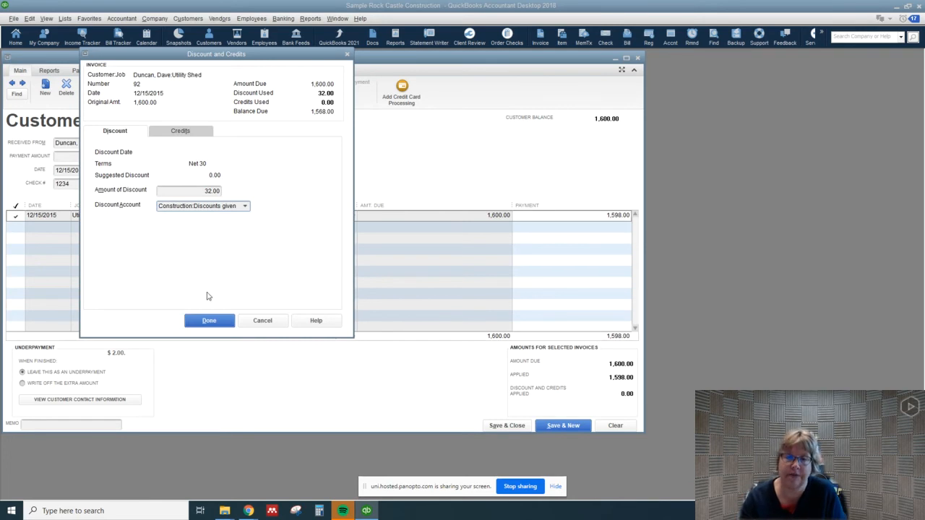
left_click(208, 321)
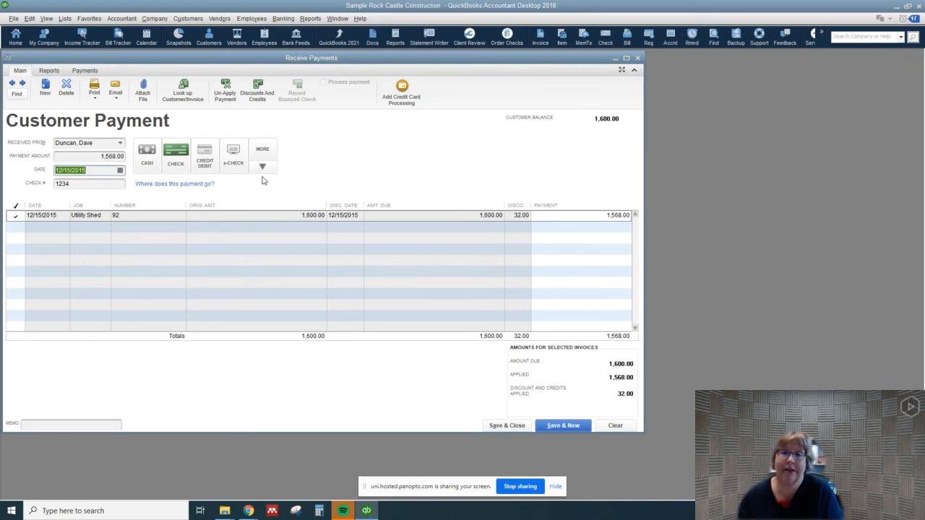
mouse_move(107, 390)
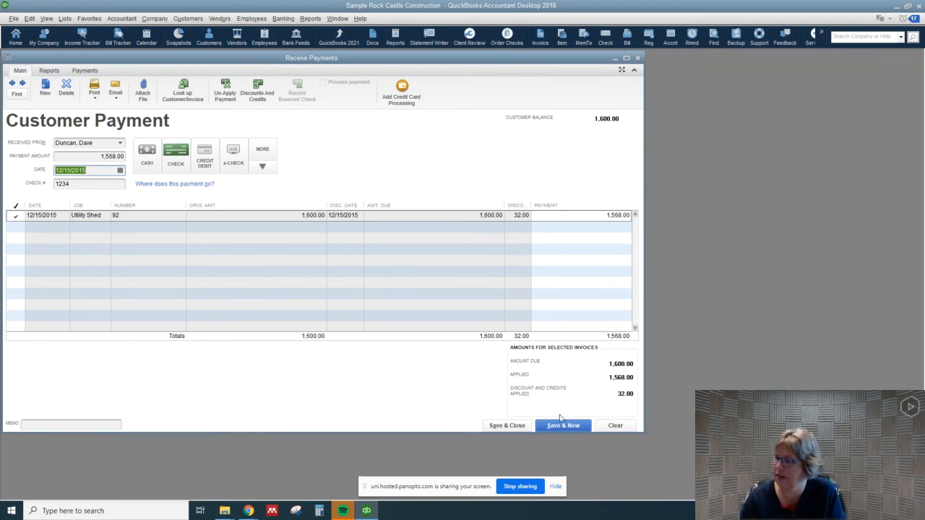
mouse_move(506, 425)
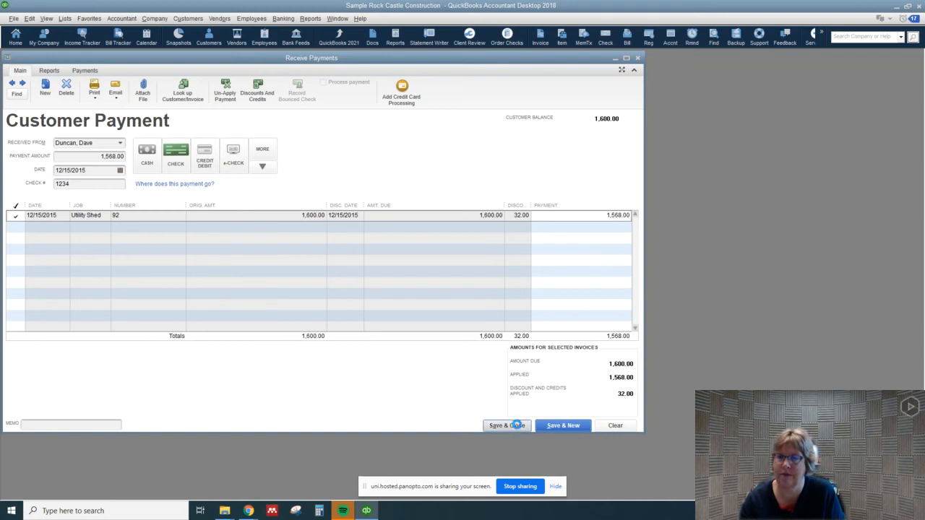
Step: Save and close the discounted payment, then go to the Customer Center
left_click(502, 424)
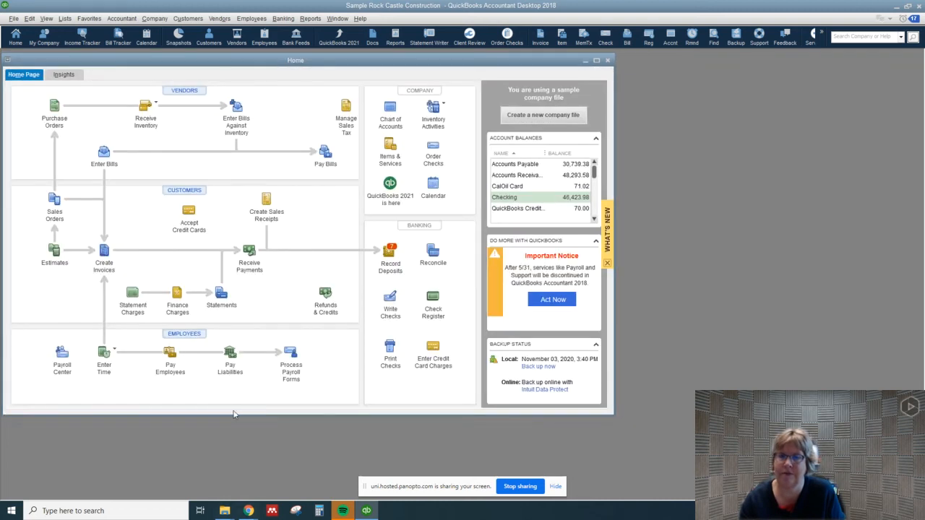
mouse_move(188, 194)
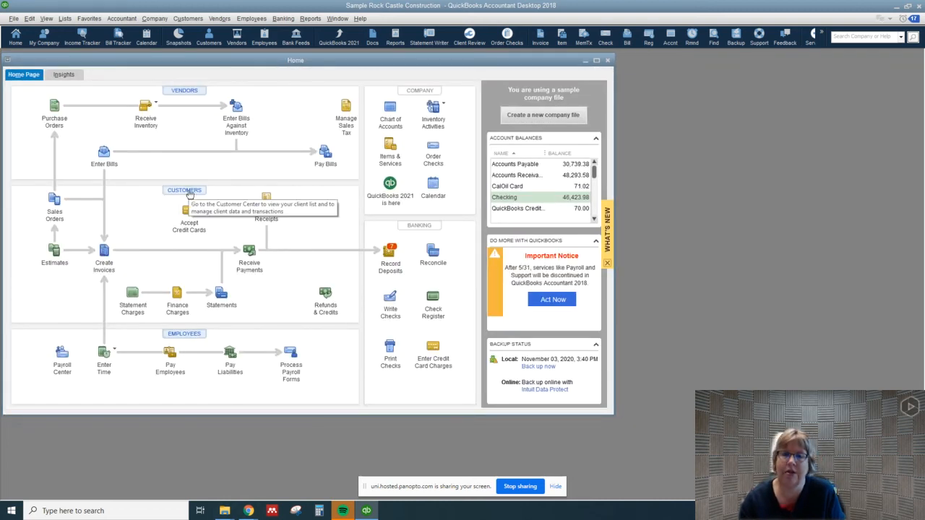
left_click(185, 189)
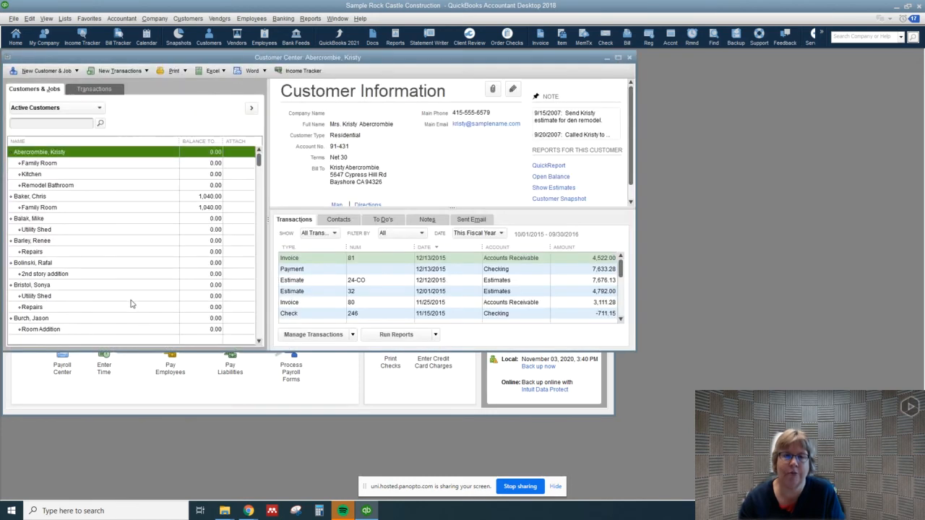
mouse_move(7, 176)
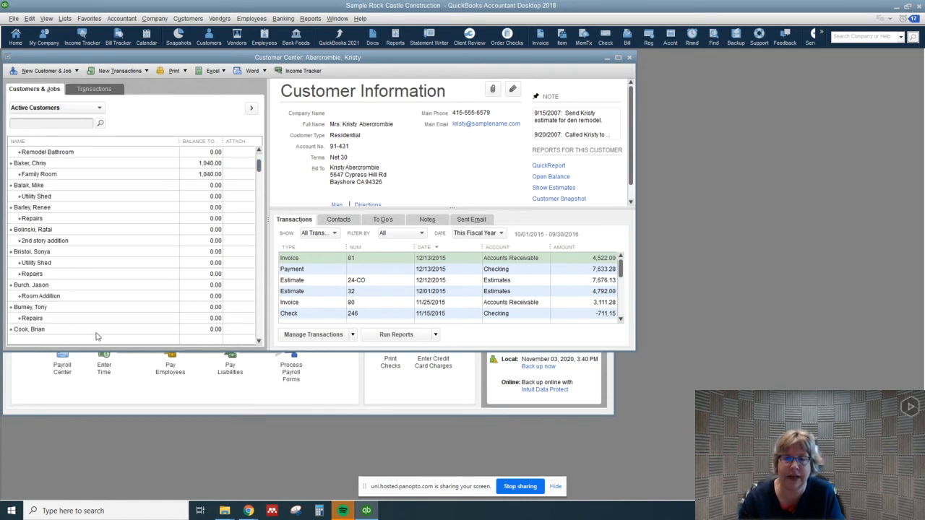
scroll("down", 3)
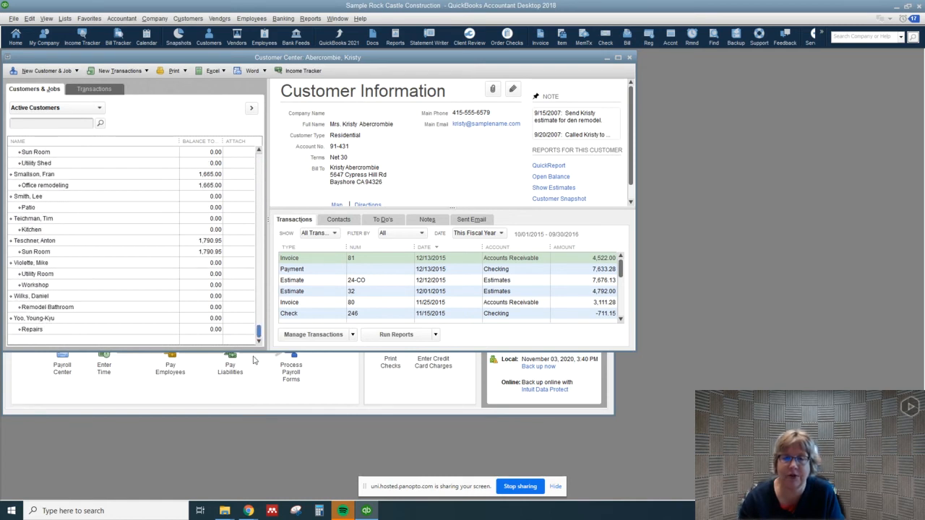
Step: Review other customers' transactions, including Ecker Designs' check 7951, and close the center
left_click(30, 262)
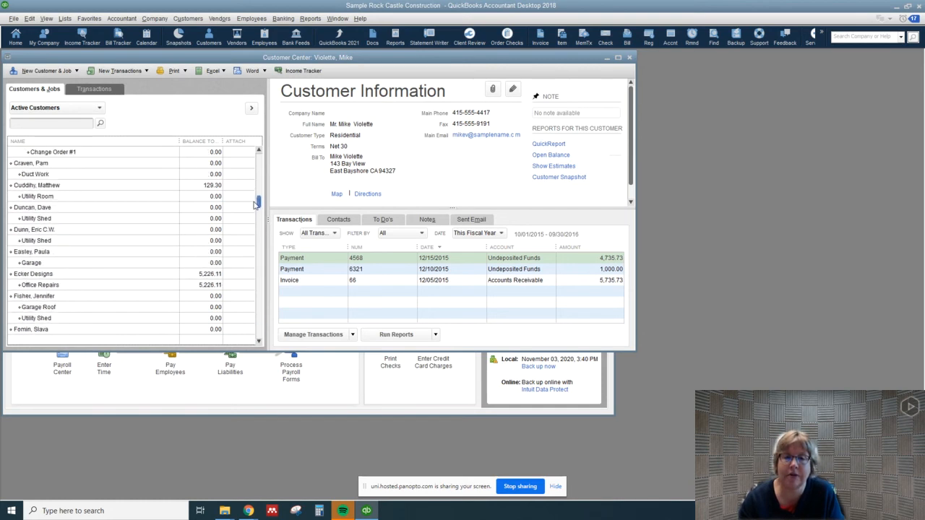
mouse_move(224, 211)
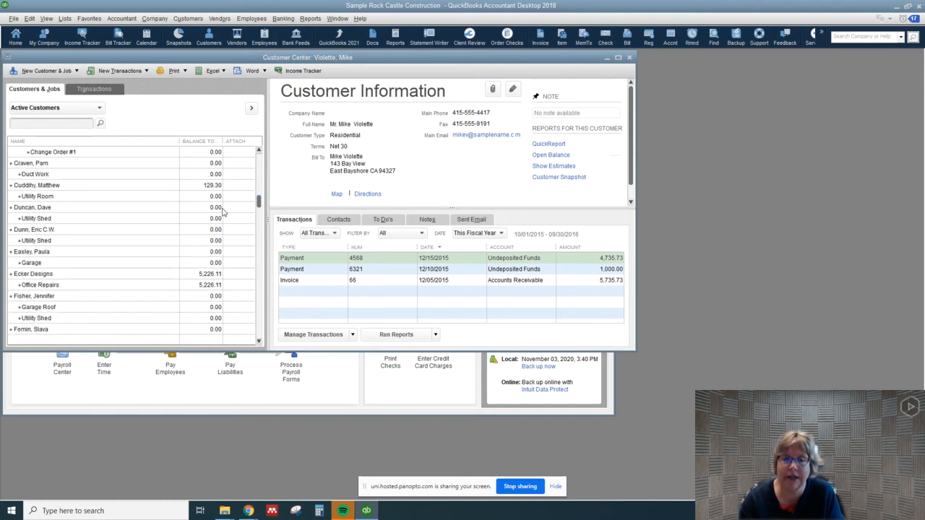
left_click(33, 273)
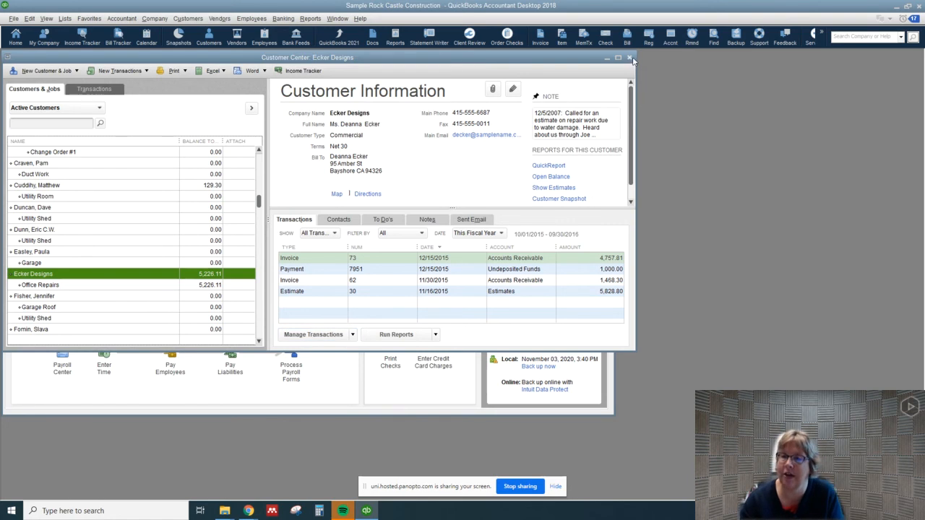
left_click(630, 58)
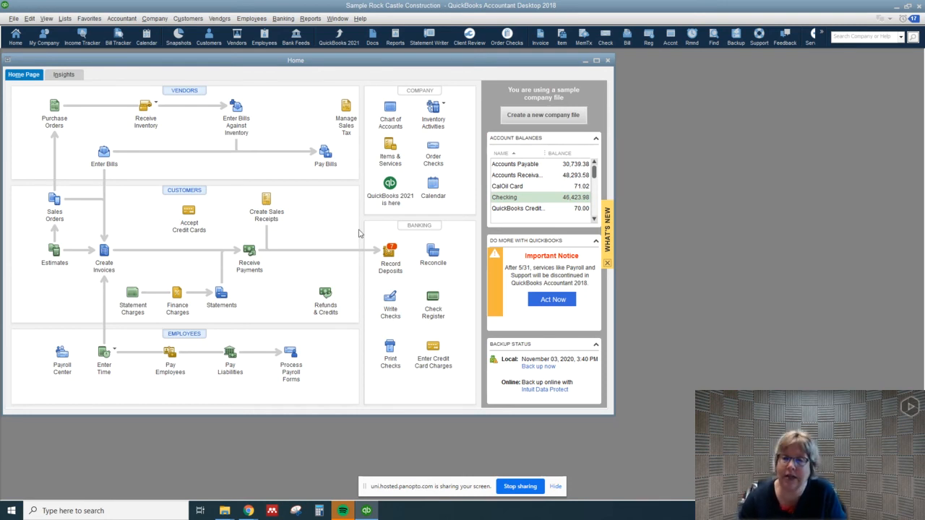
mouse_move(309, 17)
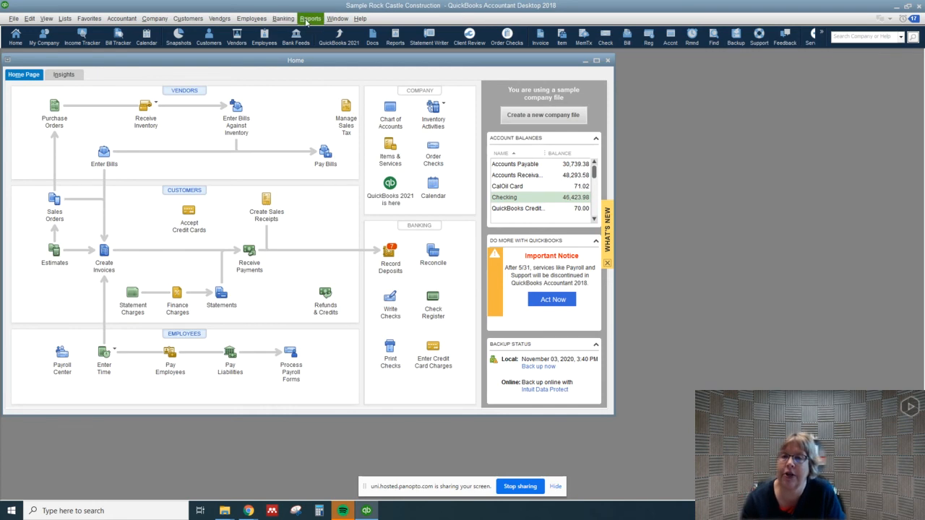
left_click(309, 17)
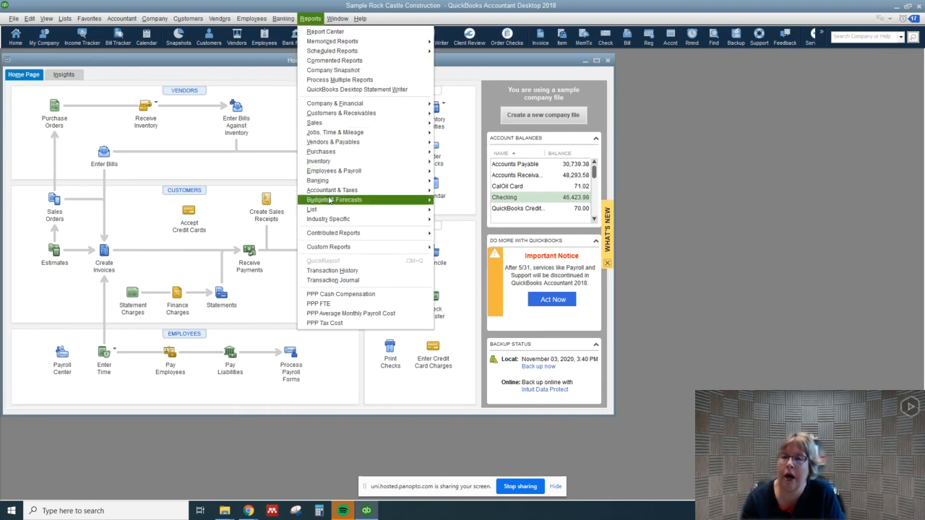
mouse_move(332, 189)
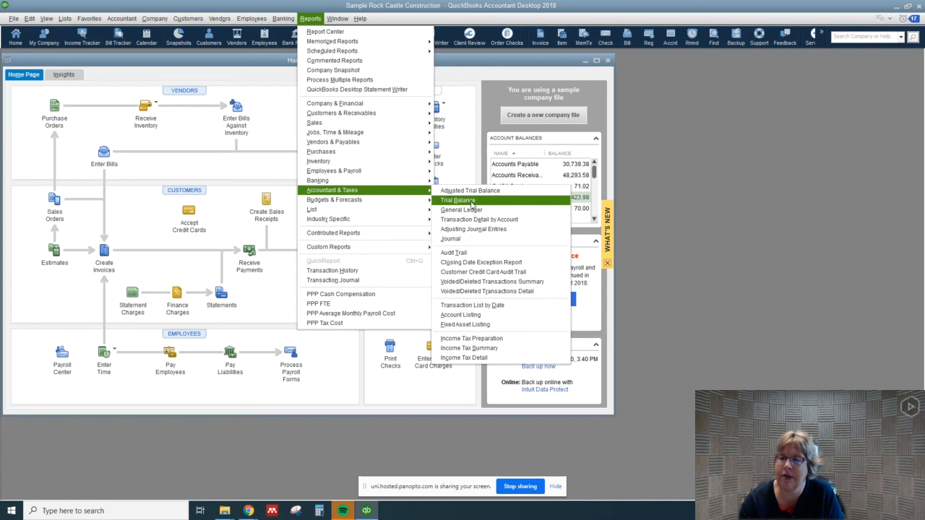
mouse_move(449, 238)
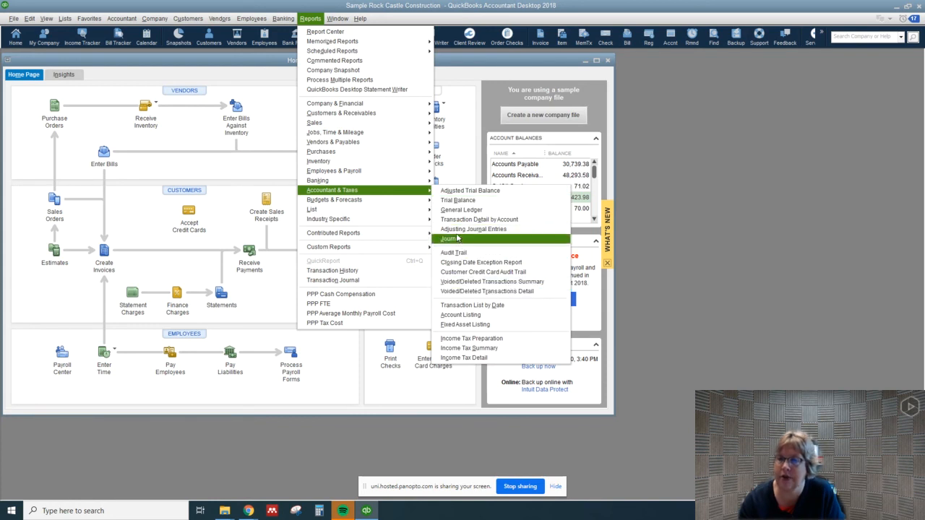
left_click(451, 239)
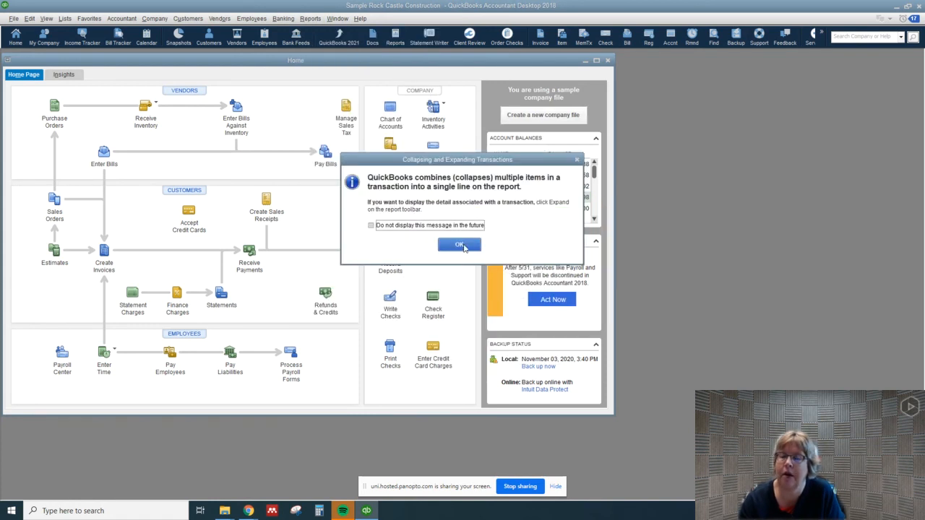
left_click(459, 244)
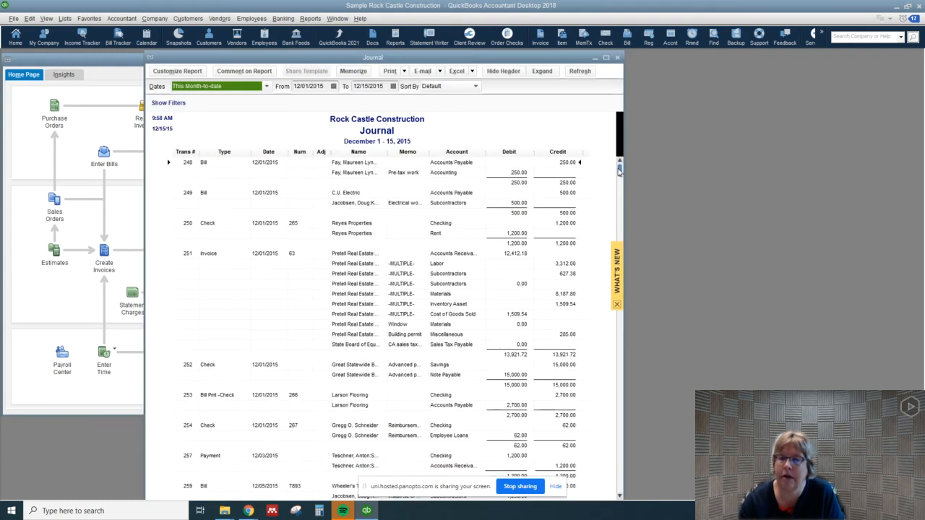
scroll("down", 3)
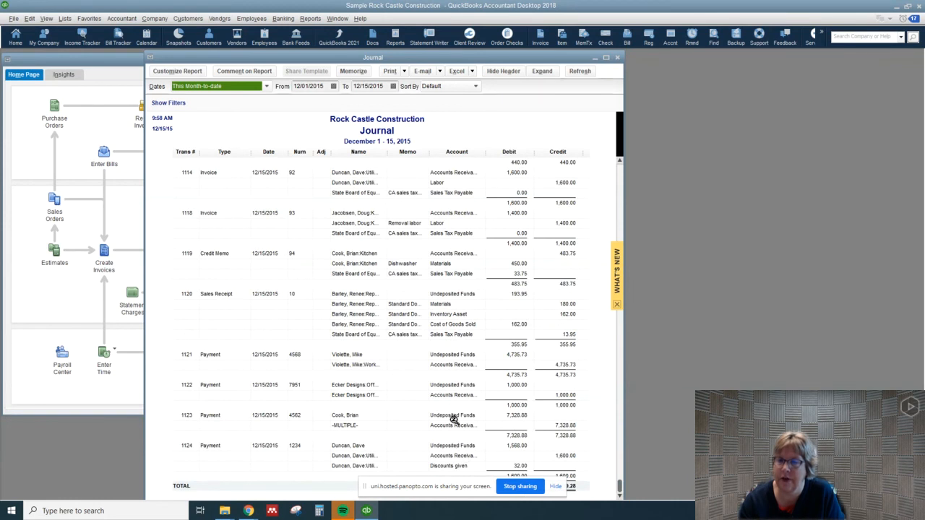
mouse_move(578, 114)
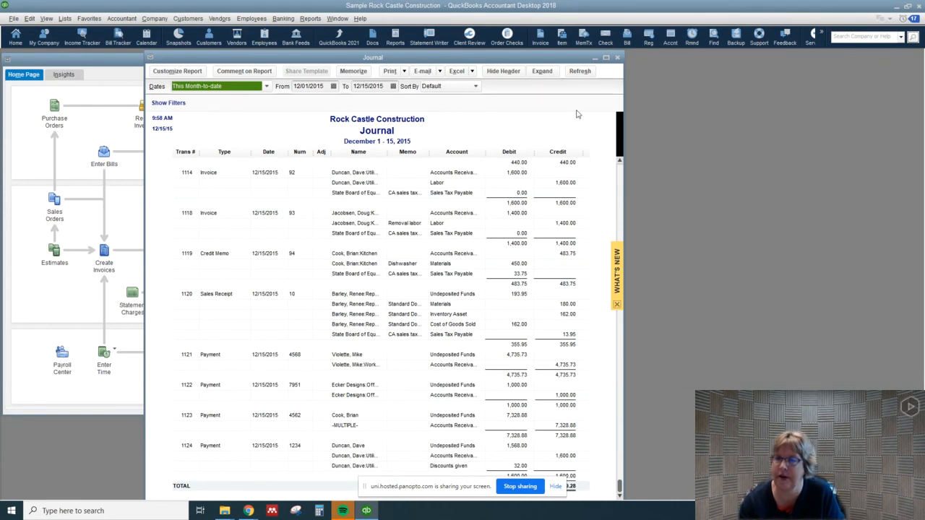
left_click(619, 58)
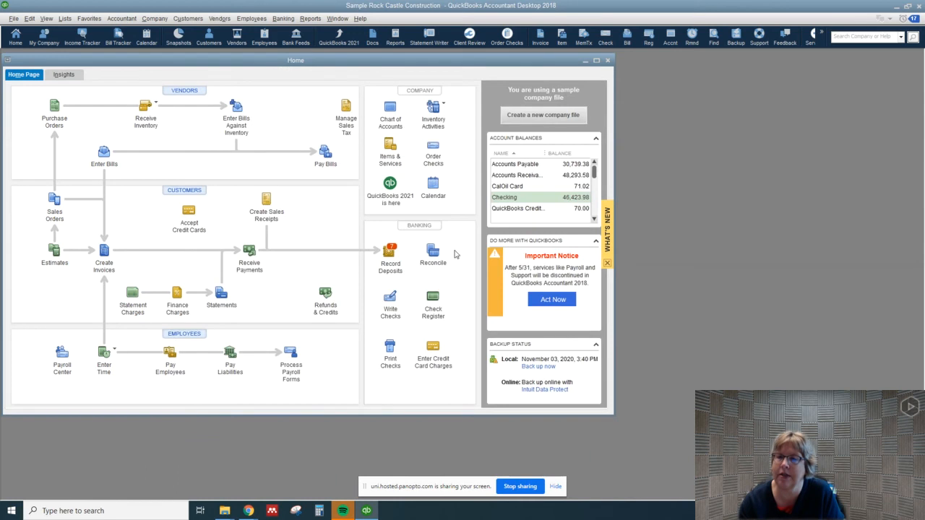
Step: Select the five undeposited checks totalling 14,826.56 and save the deposit to Checking
left_click(390, 258)
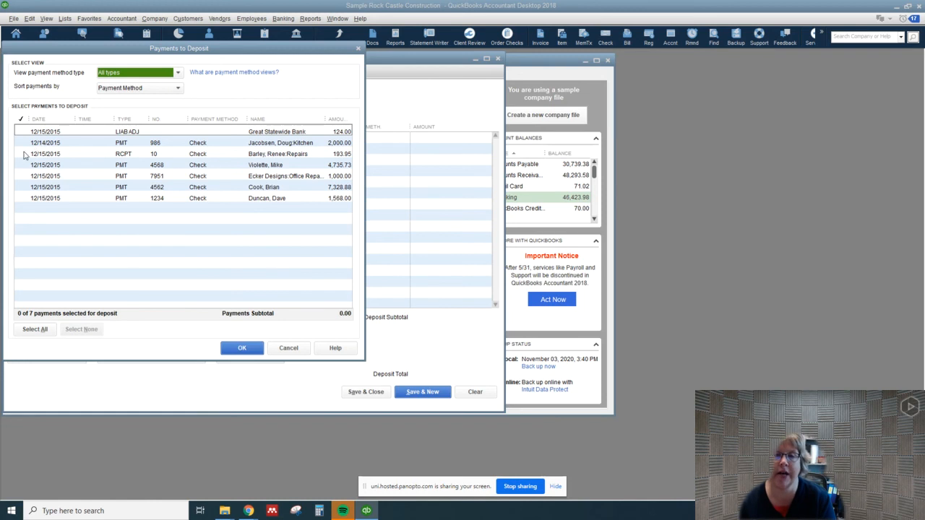
left_click(21, 153)
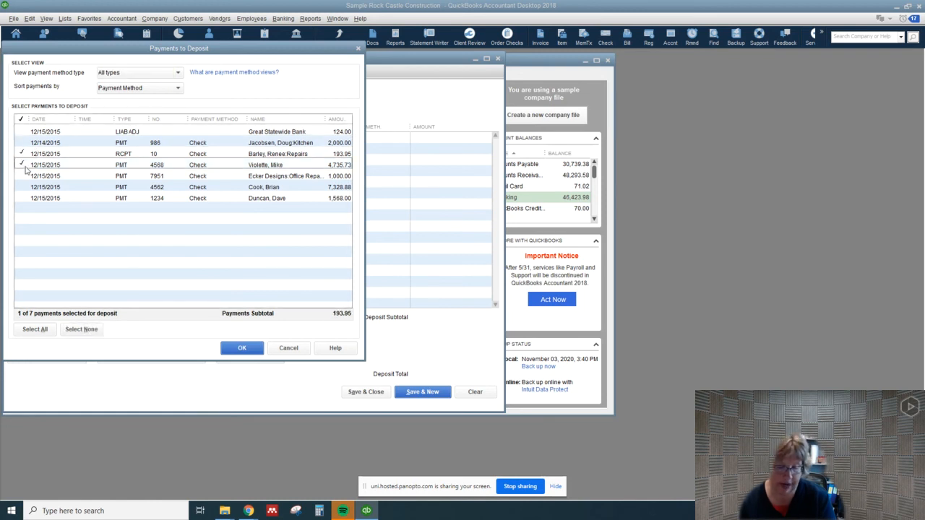
left_click(20, 176)
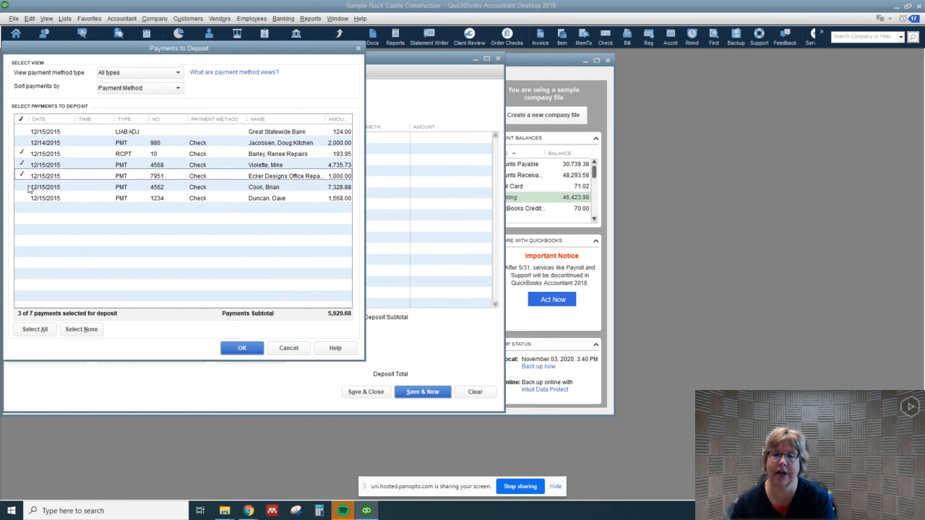
left_click(20, 186)
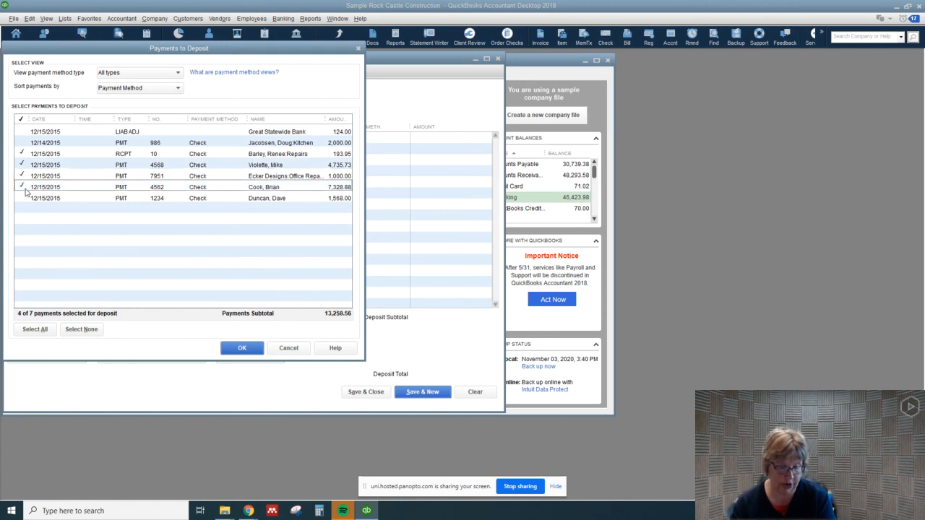
left_click(20, 198)
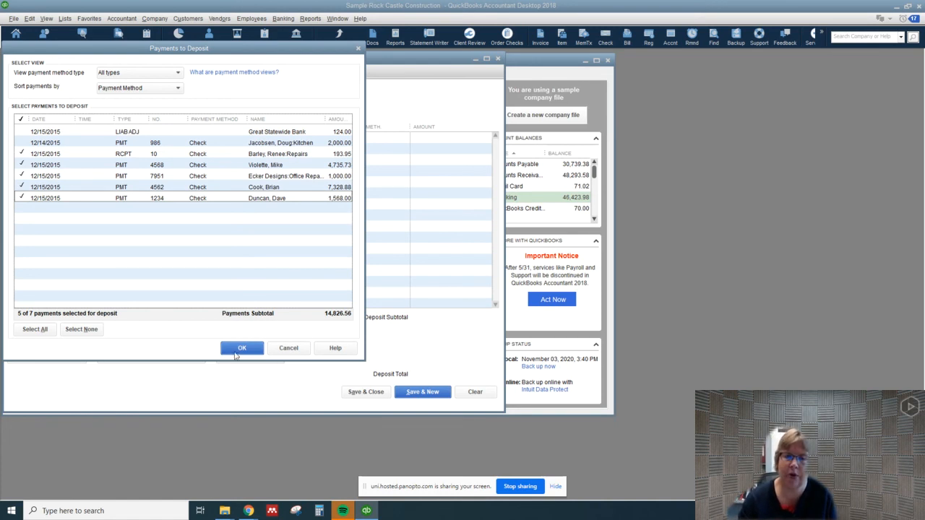
left_click(242, 347)
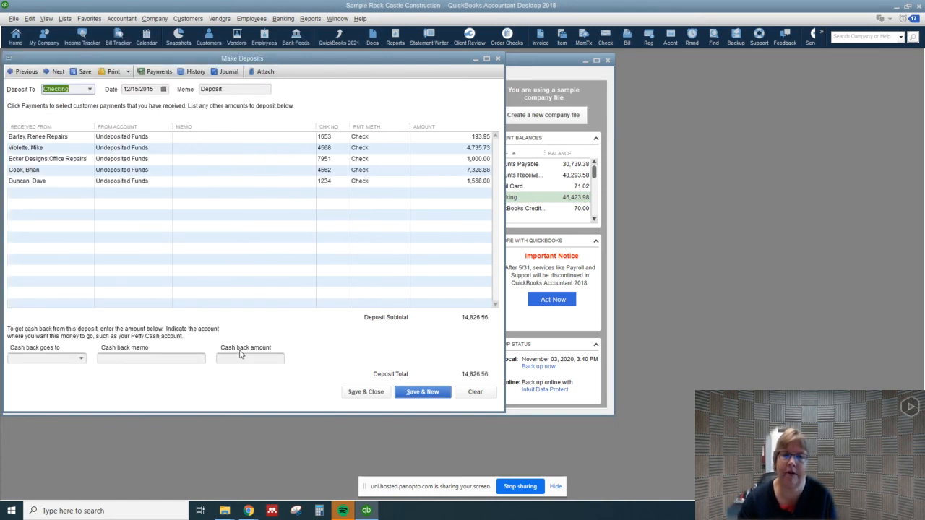
mouse_move(451, 327)
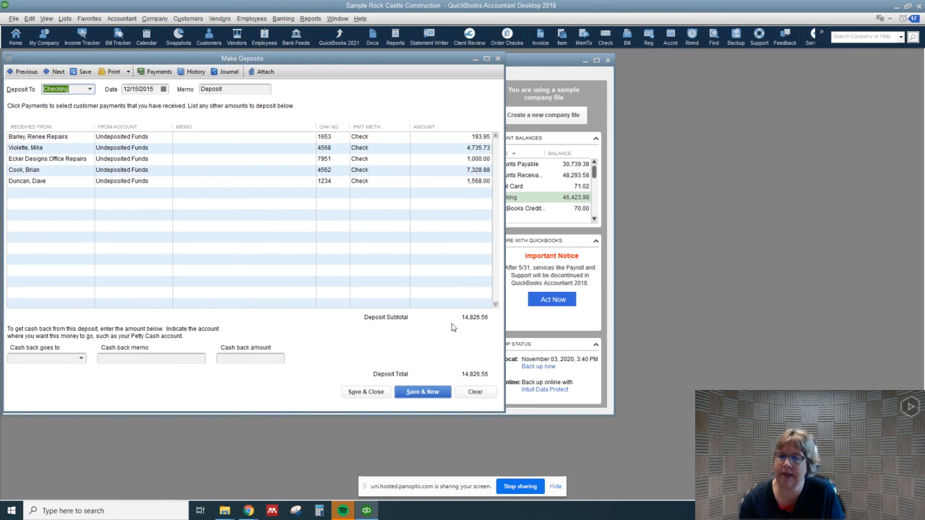
mouse_move(482, 338)
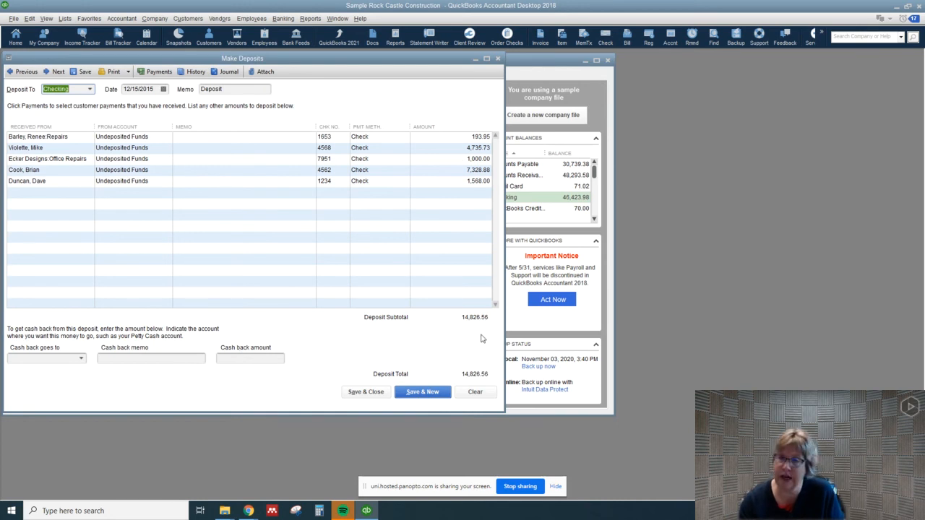
mouse_move(379, 407)
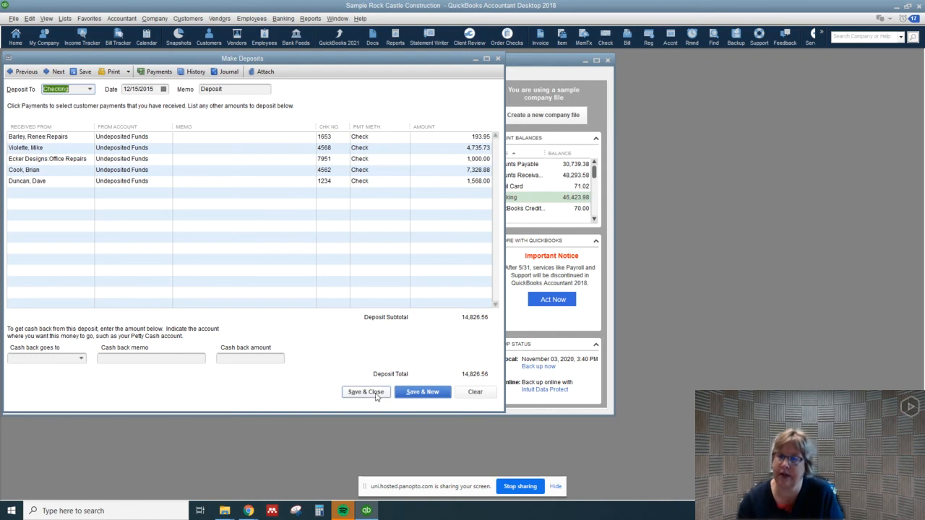
left_click(365, 391)
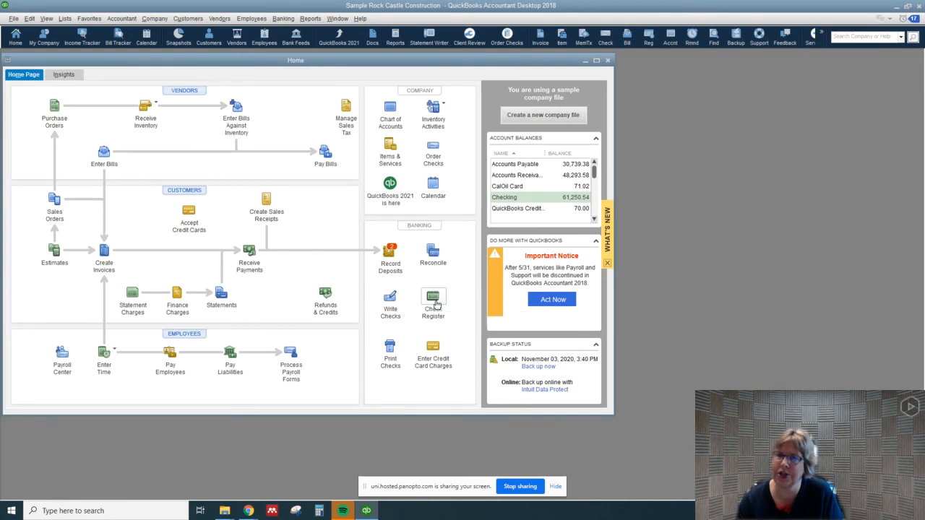
left_click(434, 303)
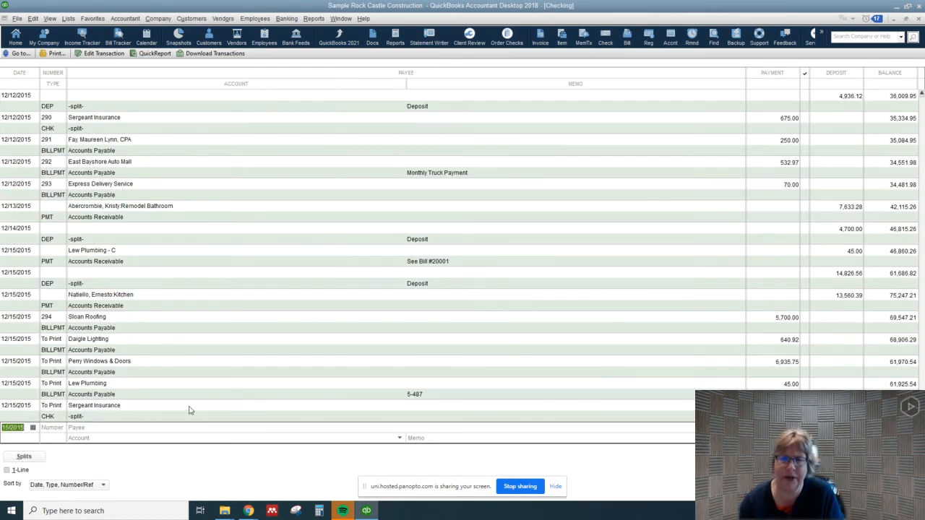
mouse_move(347, 295)
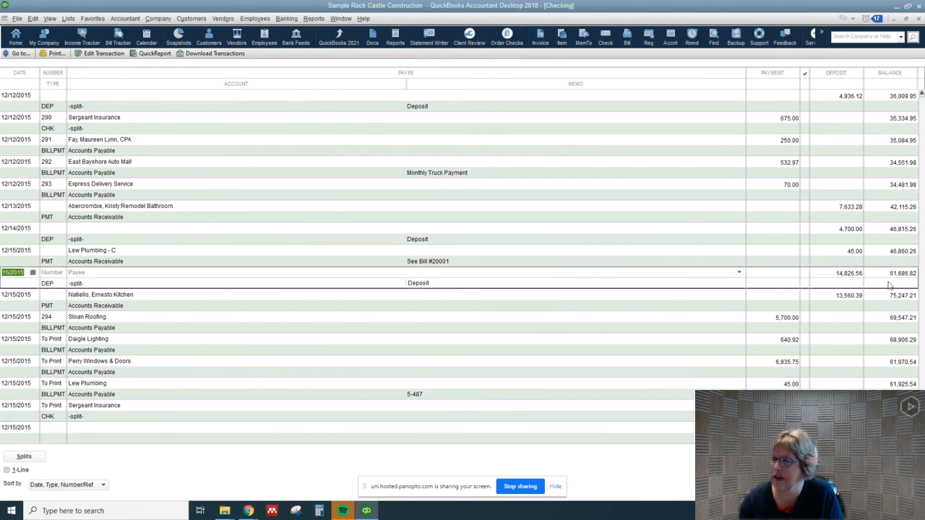
mouse_move(206, 292)
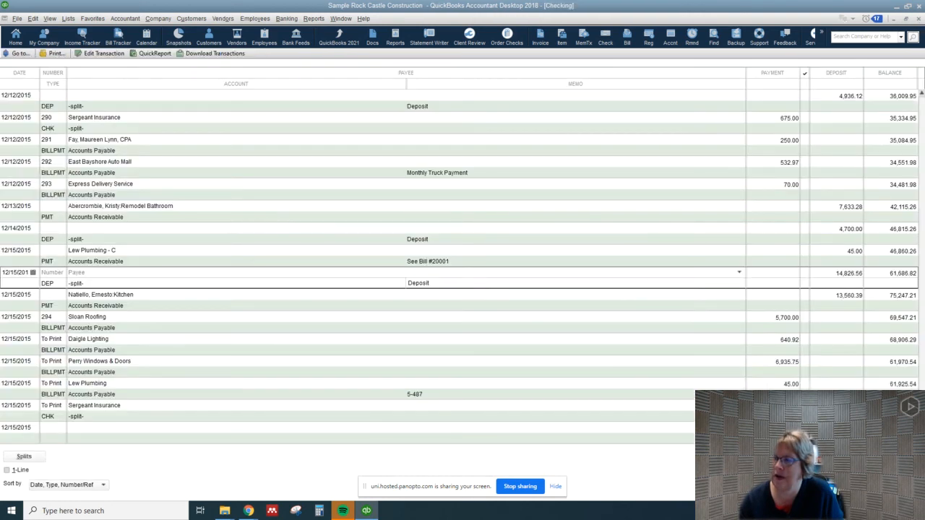
left_click(14, 38)
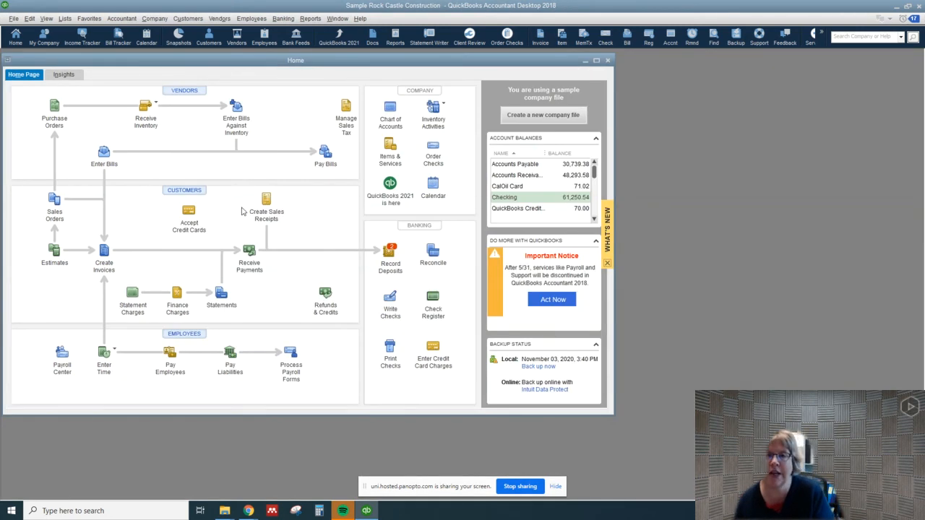
mouse_move(244, 181)
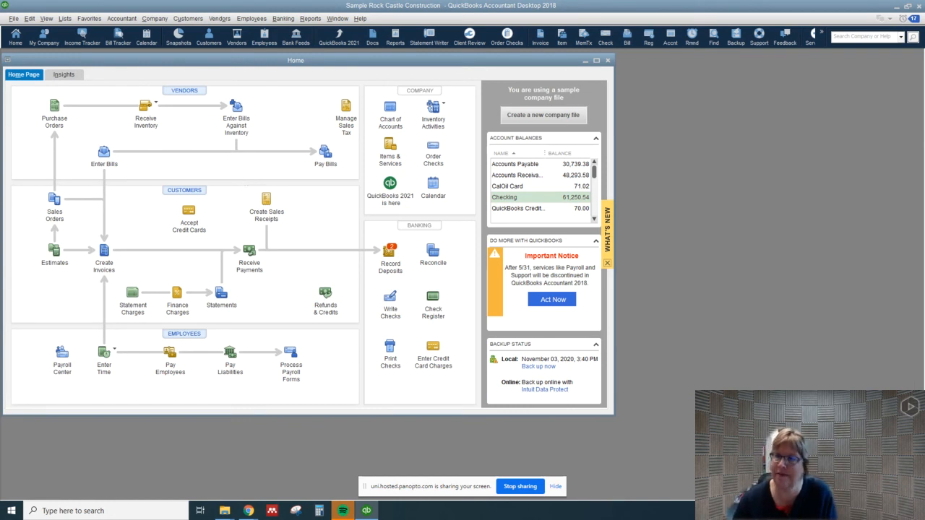
mouse_move(321, 393)
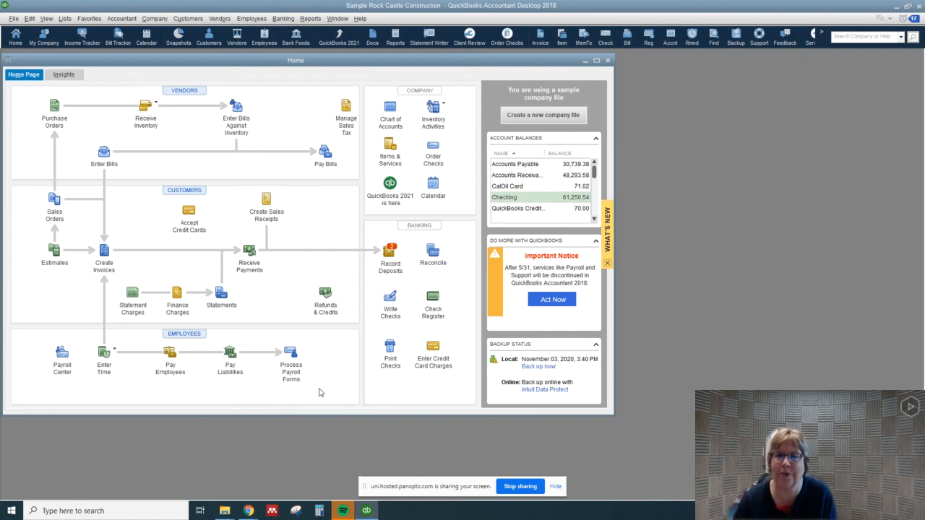